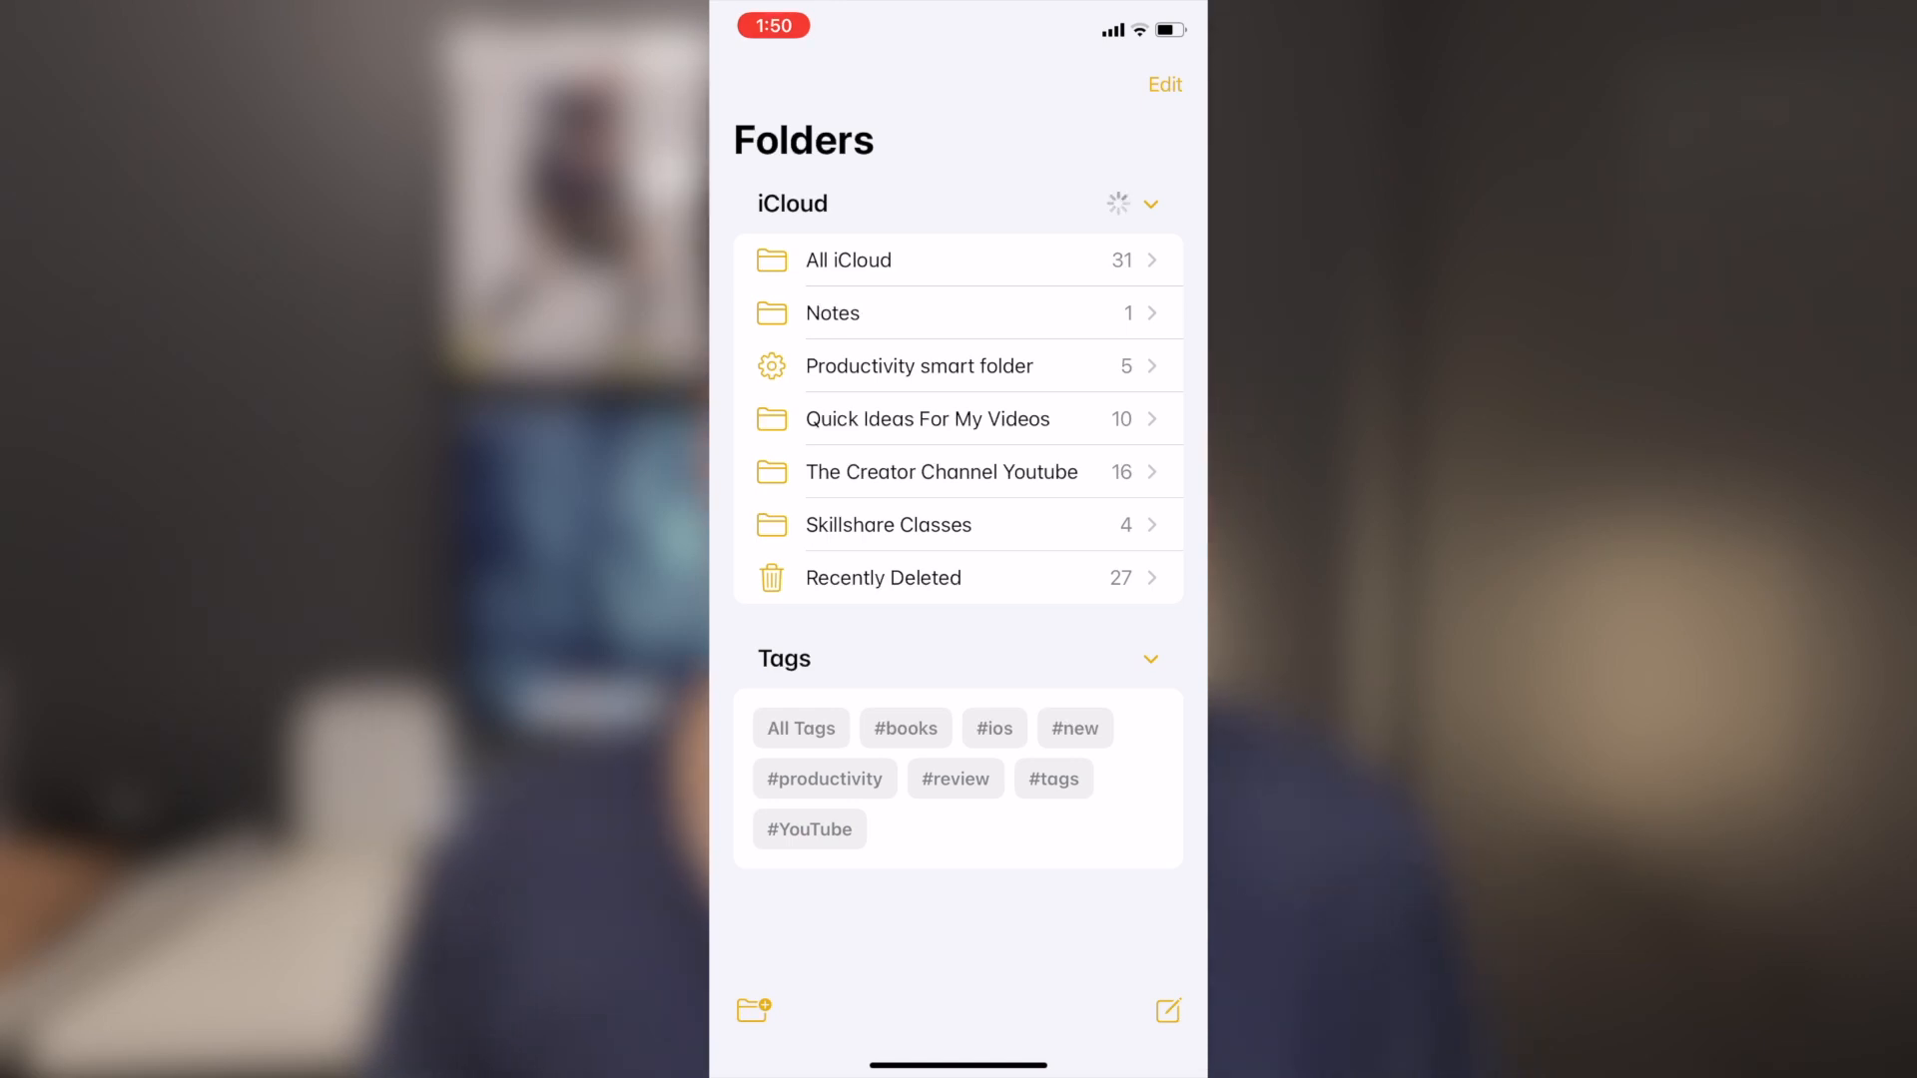
Browse the notes tagged #YouTube twice, then scroll the Folders overview.
{"action": "left_click", "coordinate": [809, 829]}
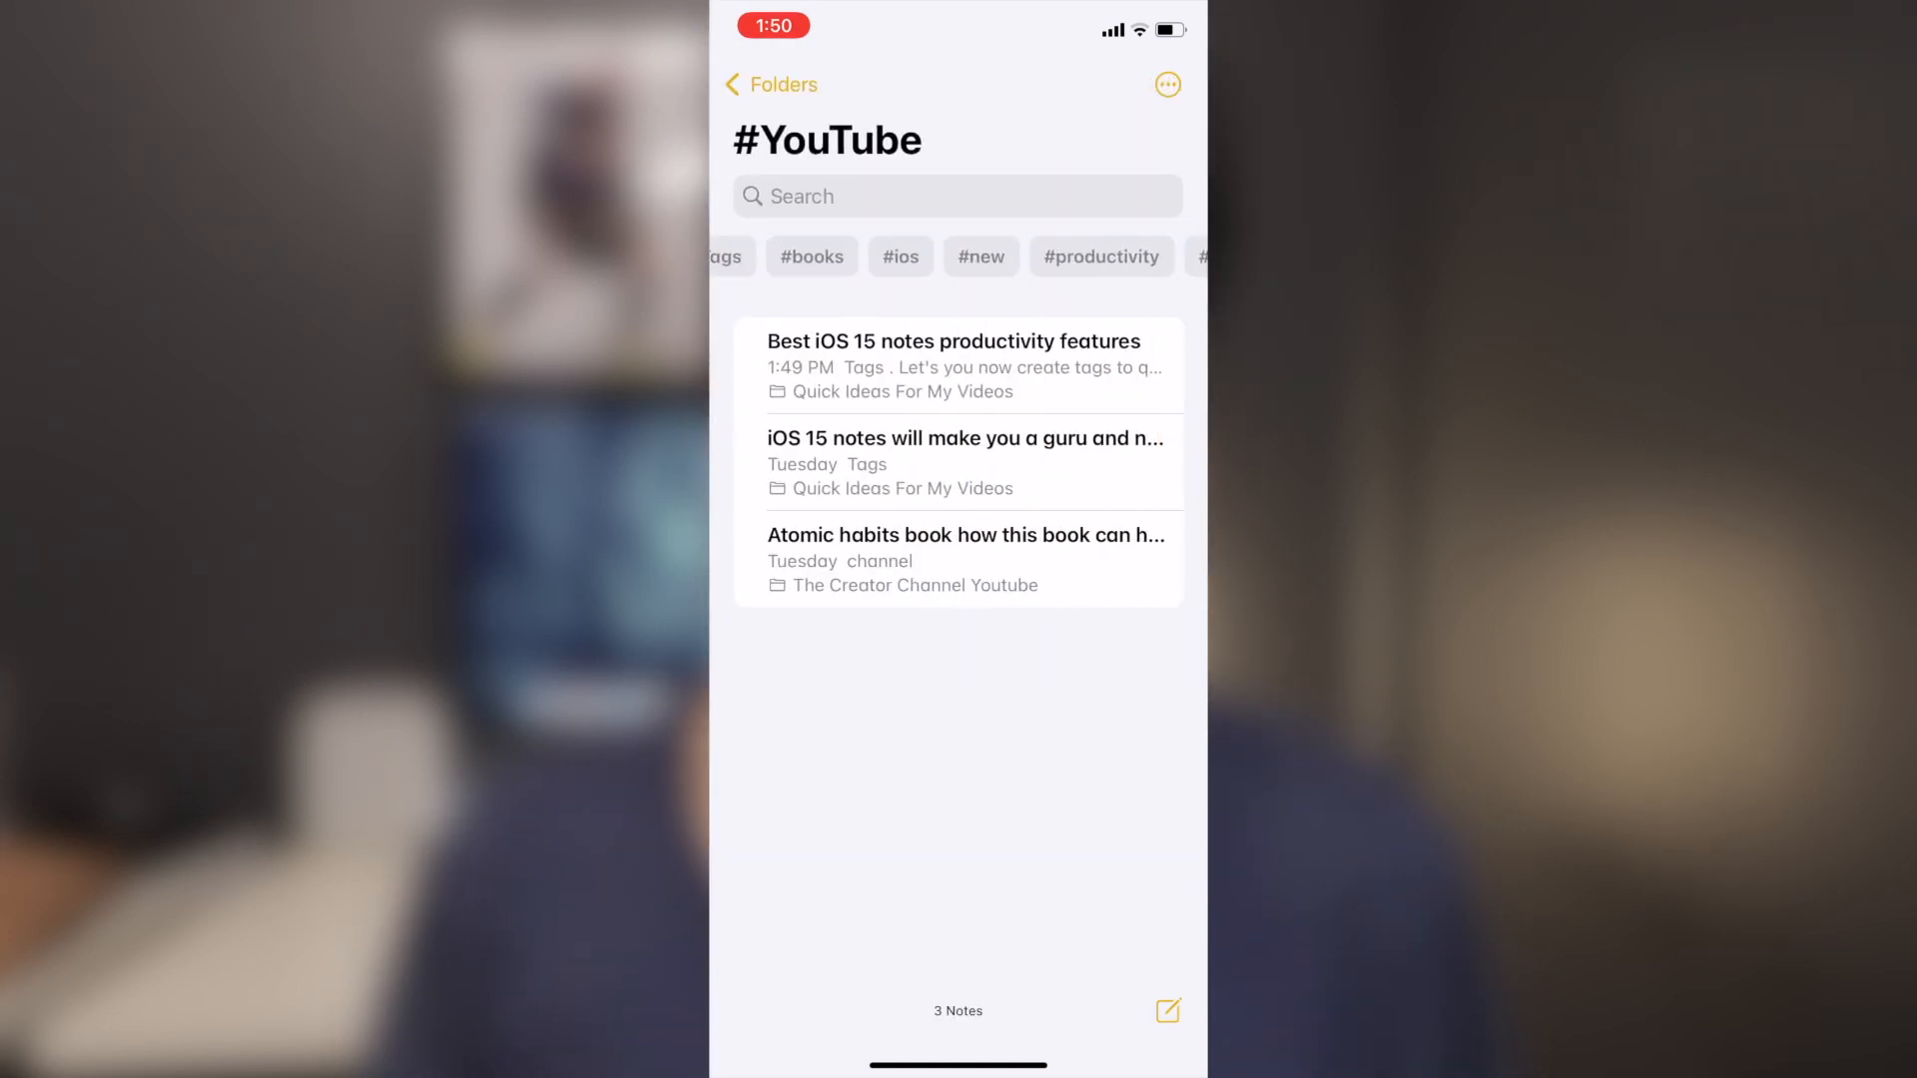
{"action": "left_click", "coordinate": [770, 84]}
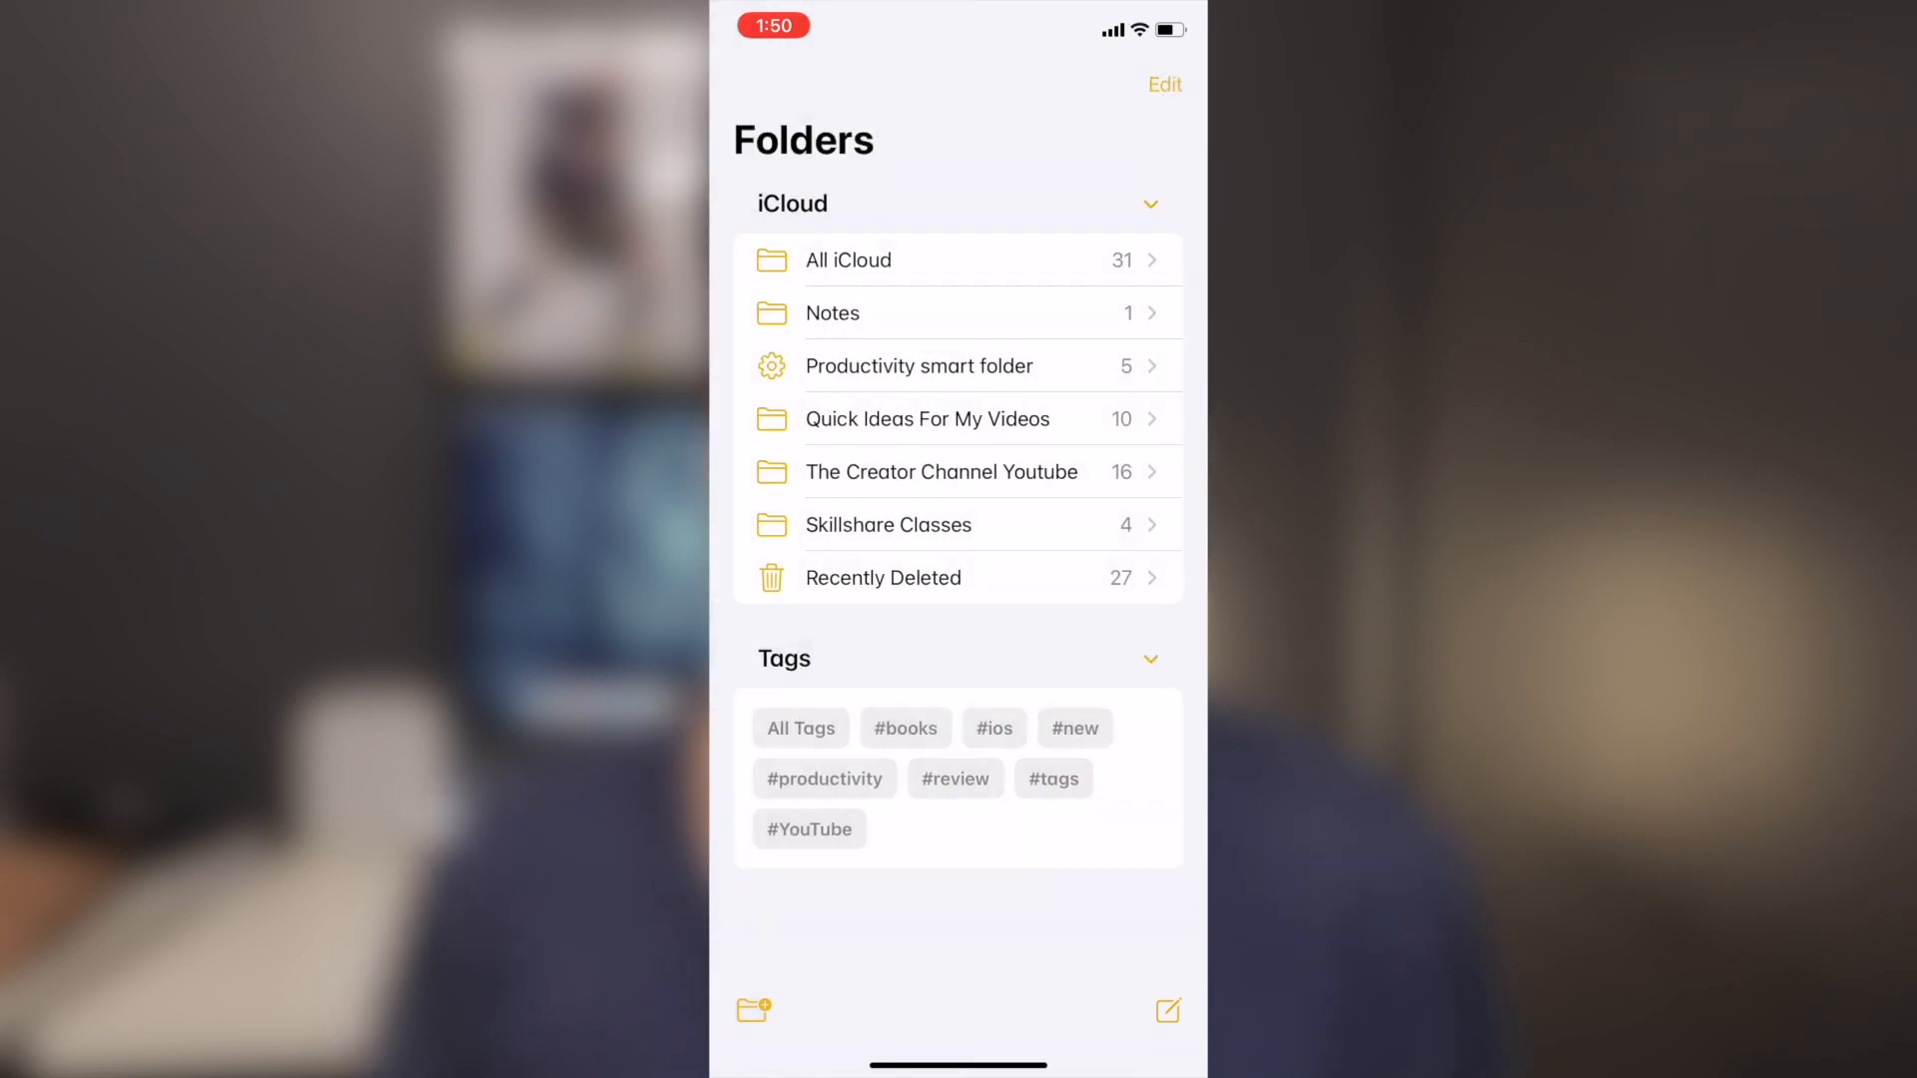
{"action": "left_click", "coordinate": [808, 828]}
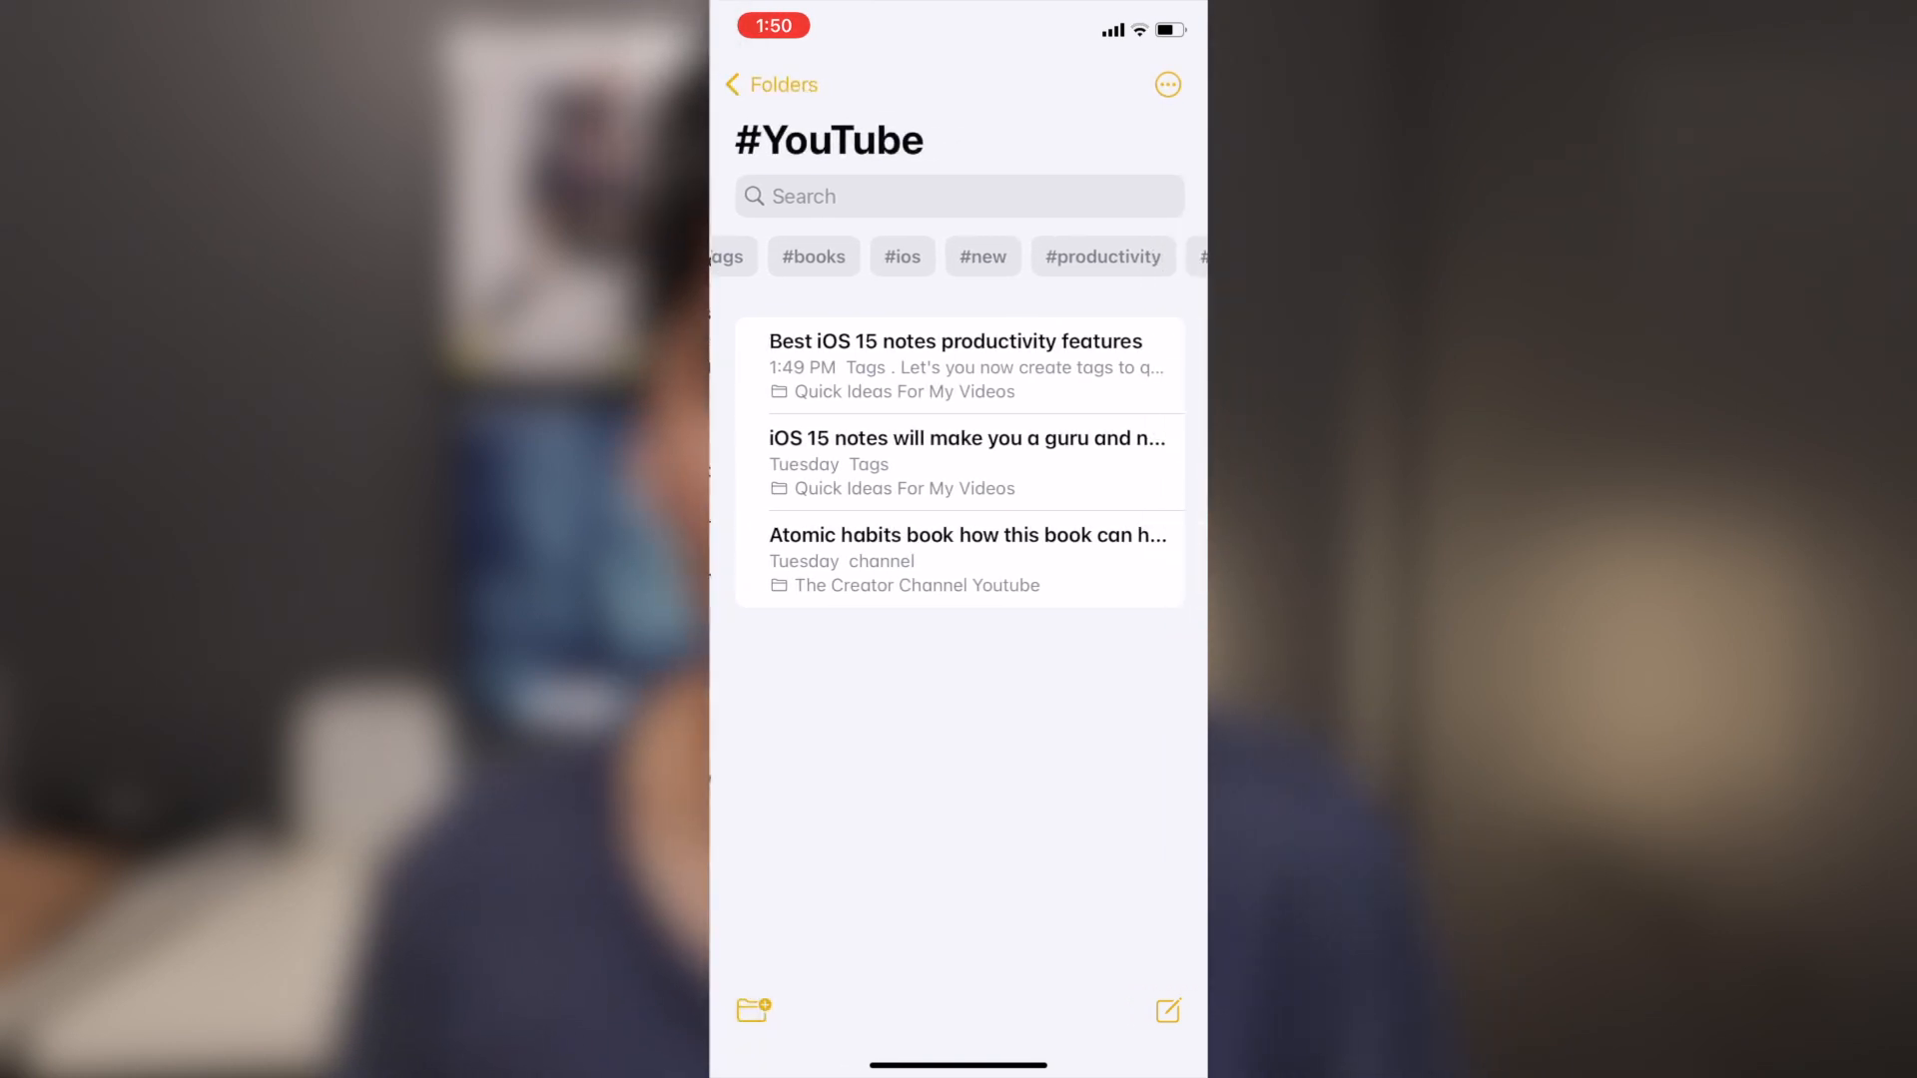
{"action": "left_click", "coordinate": [769, 83]}
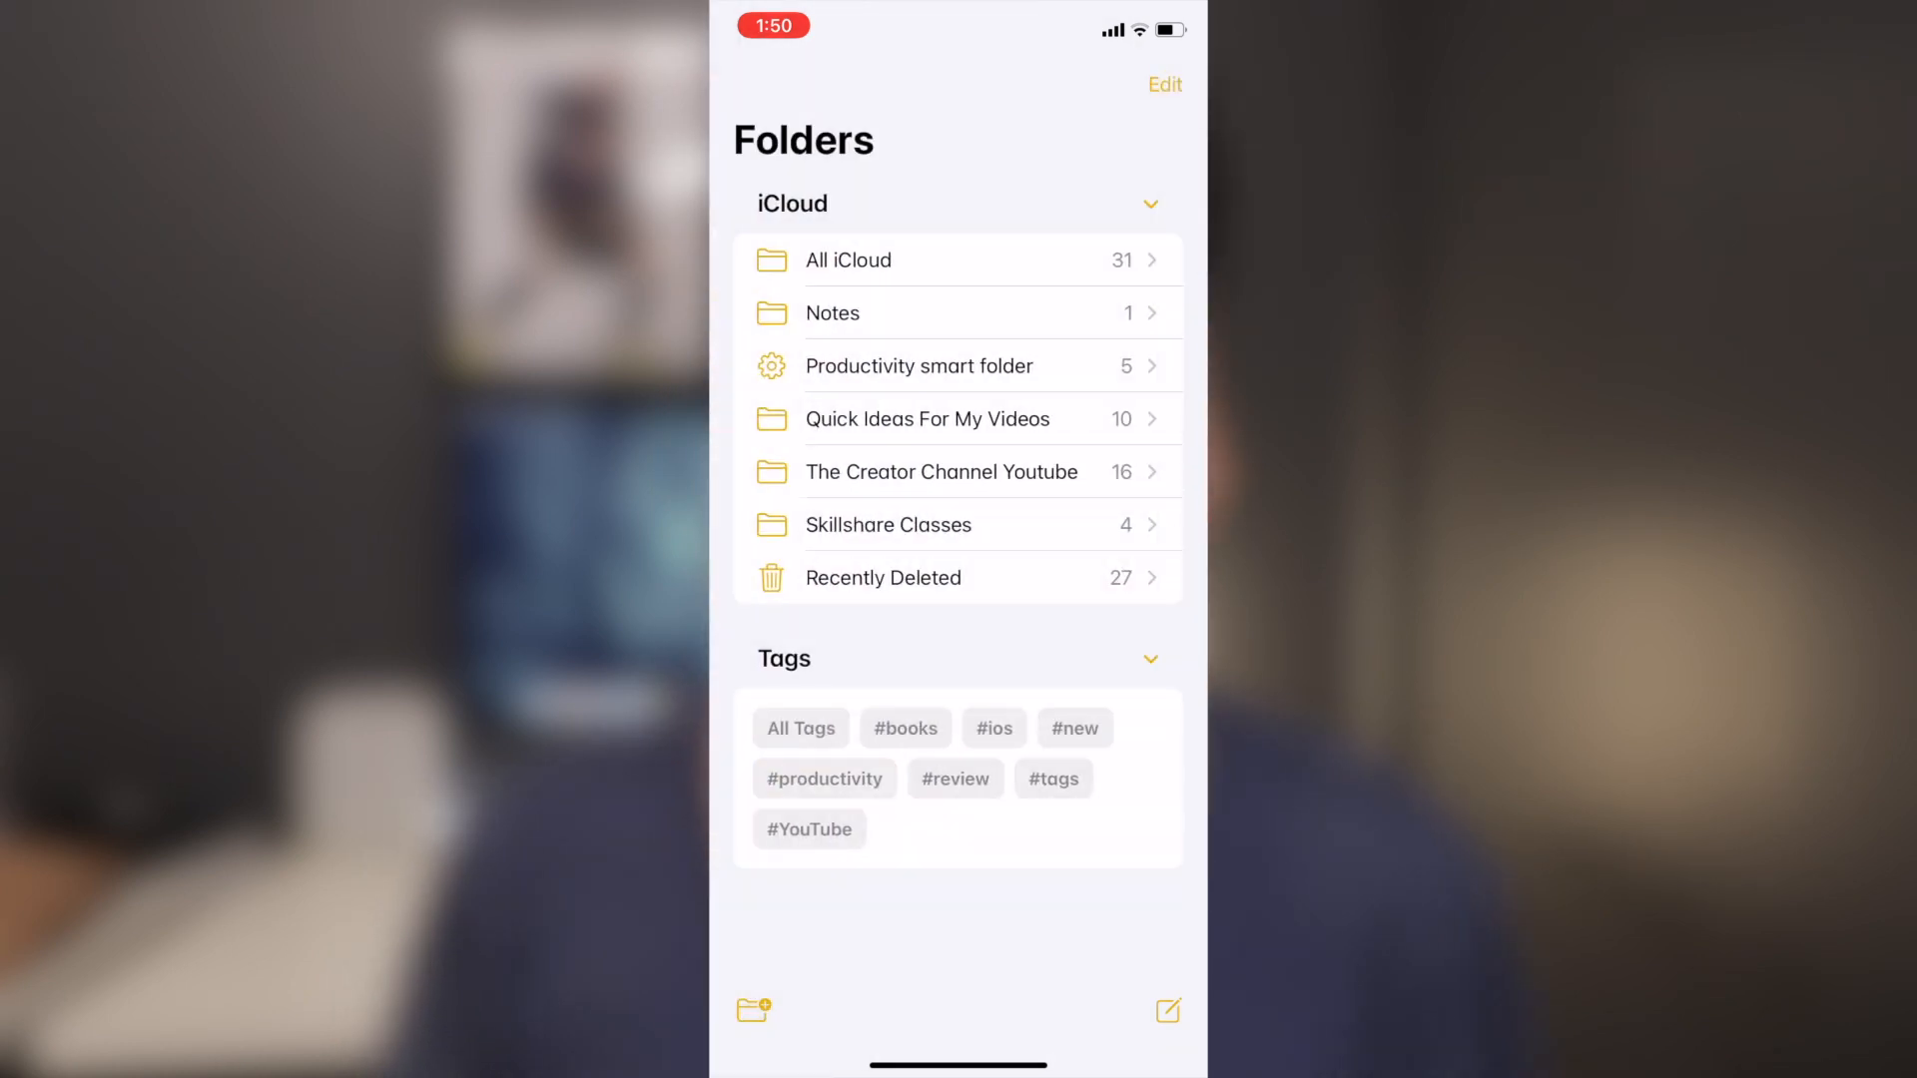
{"action": "left_click", "coordinate": [957, 779]}
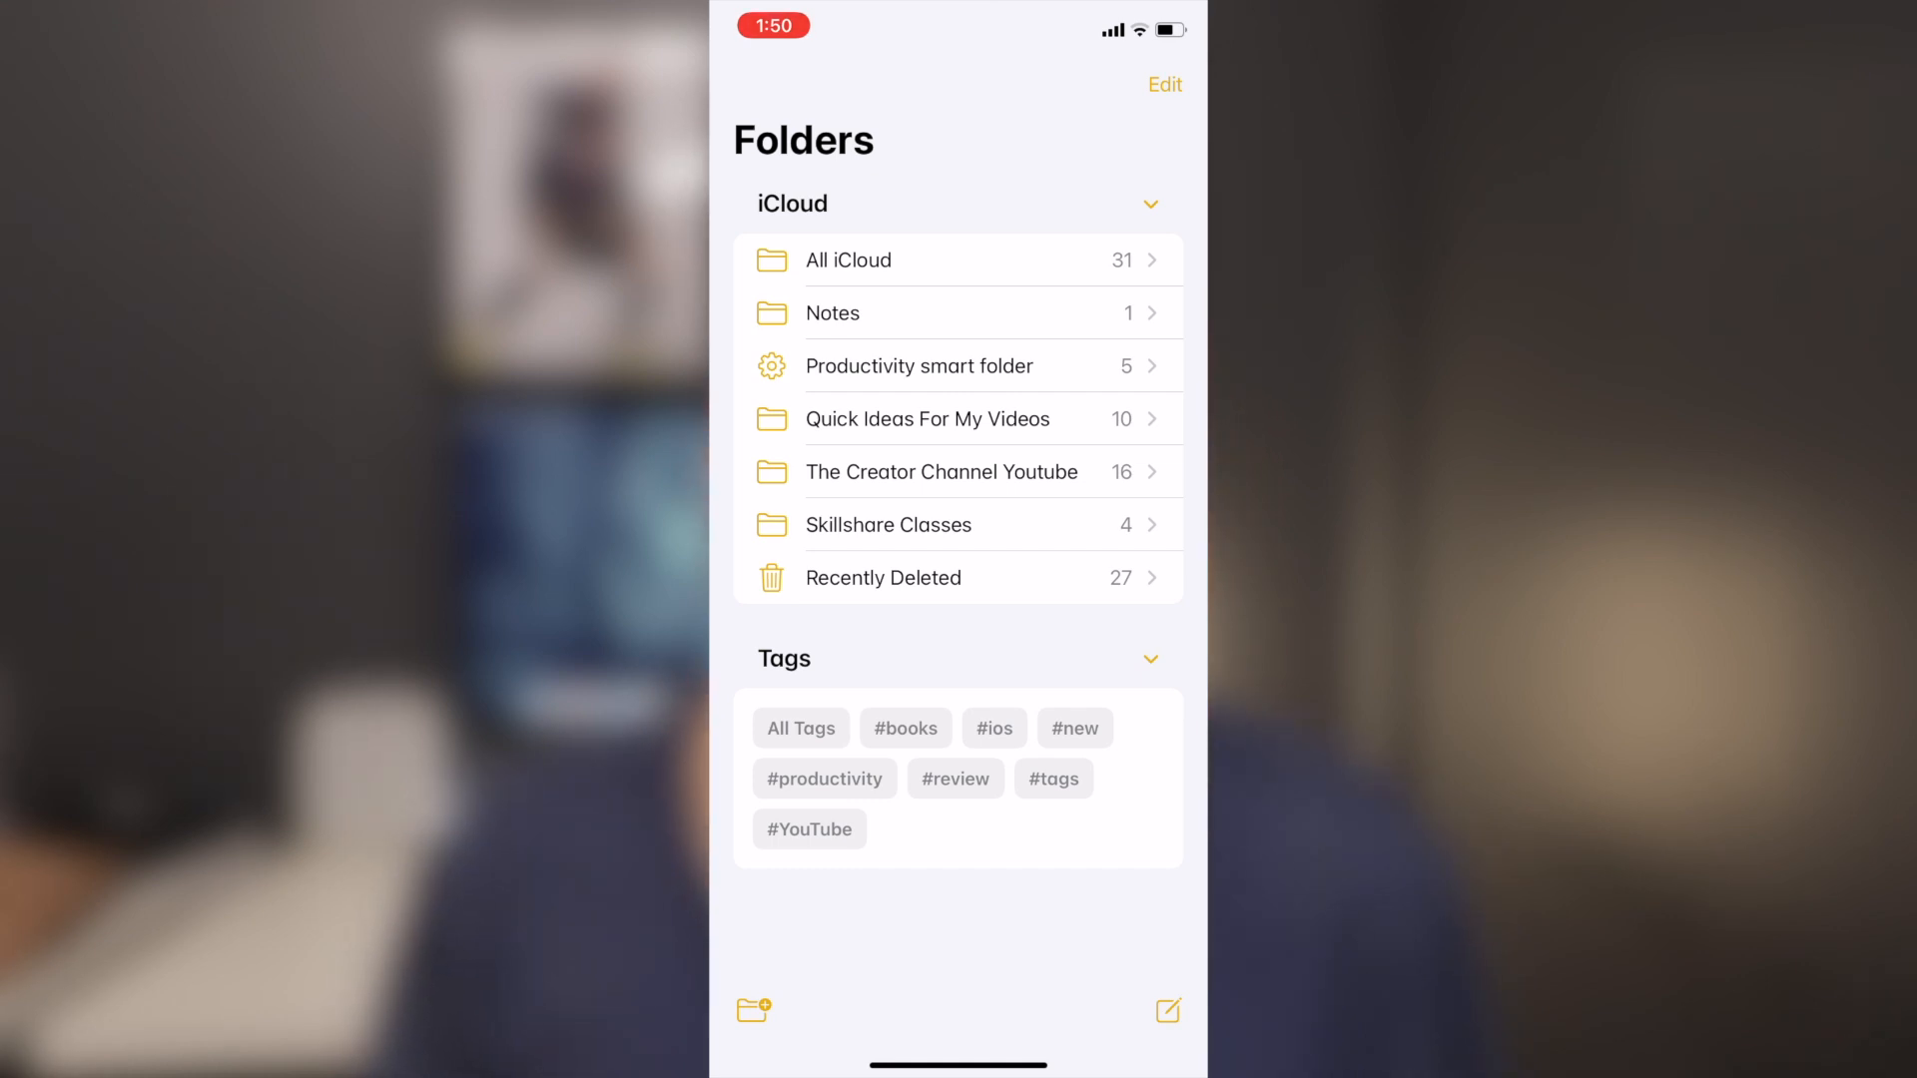
{"action": "scroll", "scroll_direction": "down", "scroll_amount": 3}
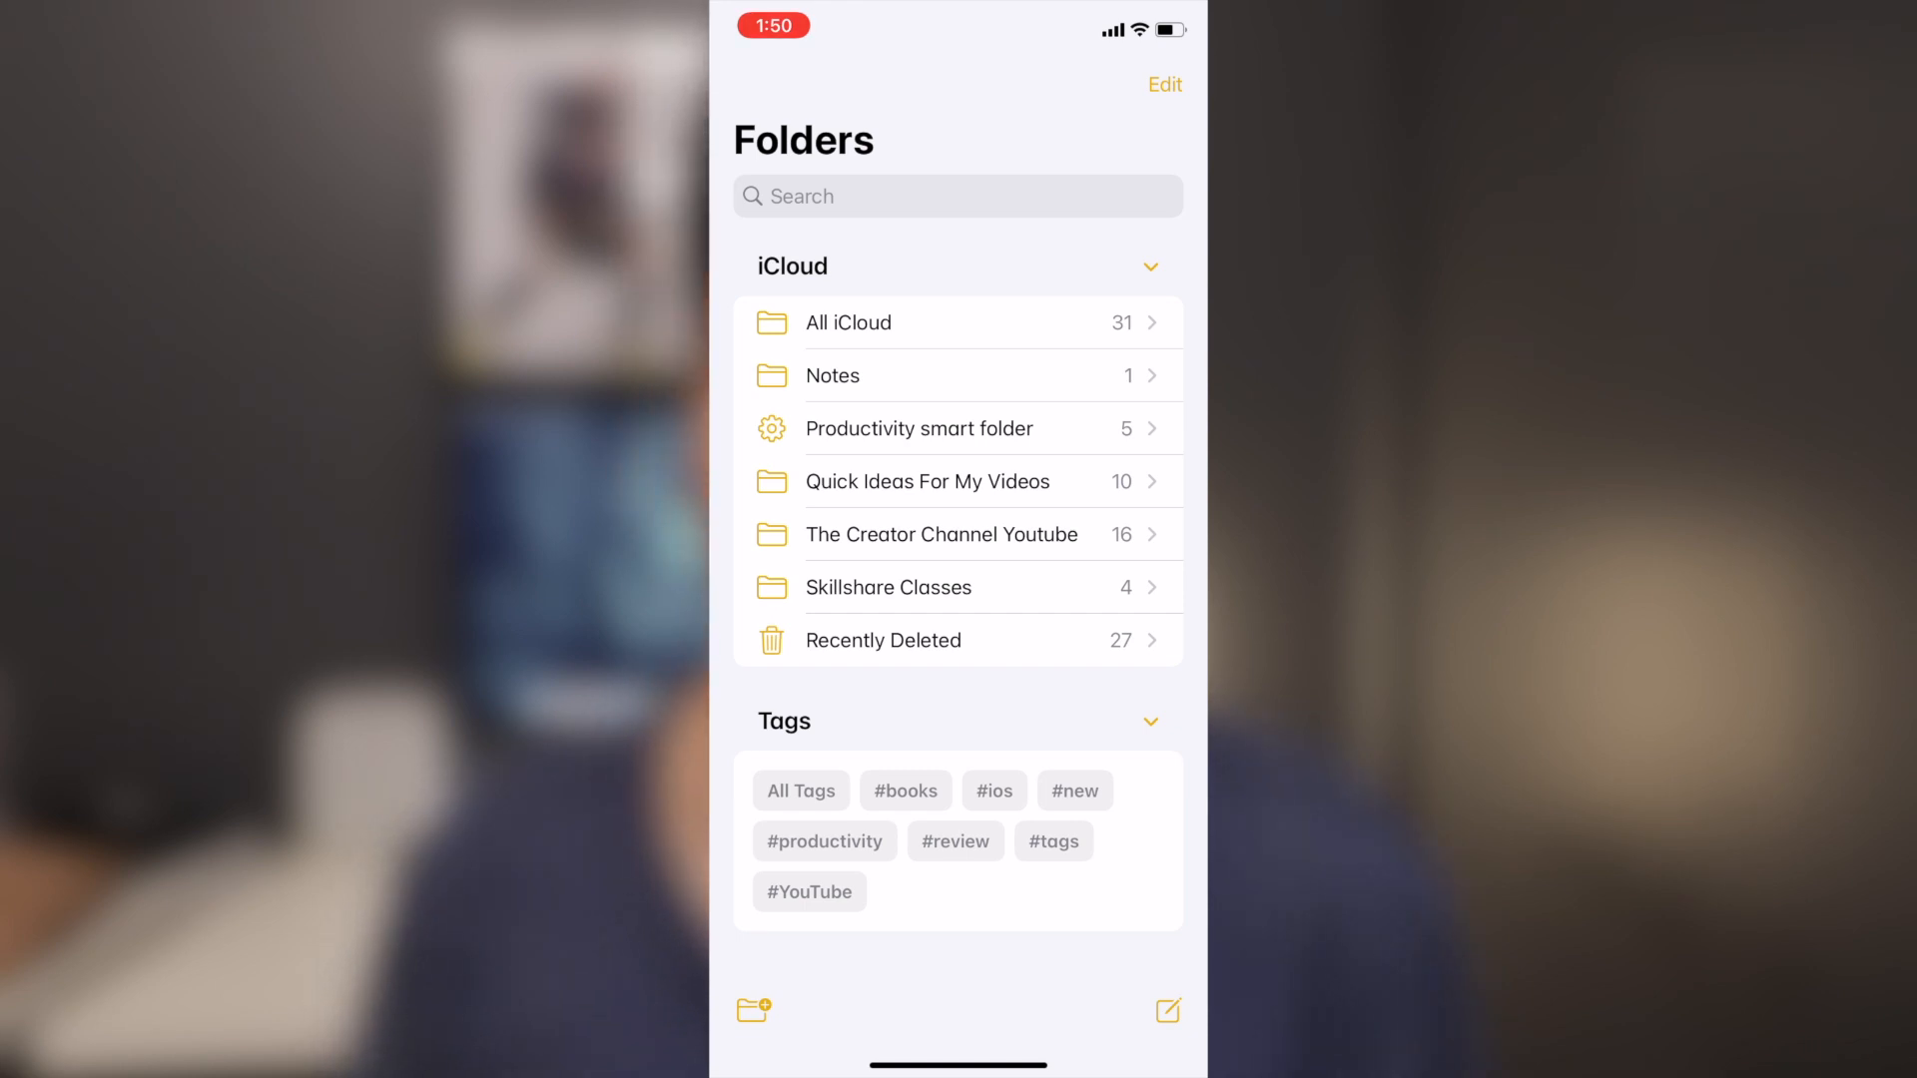
{"action": "scroll", "scroll_direction": "up", "scroll_amount": 3}
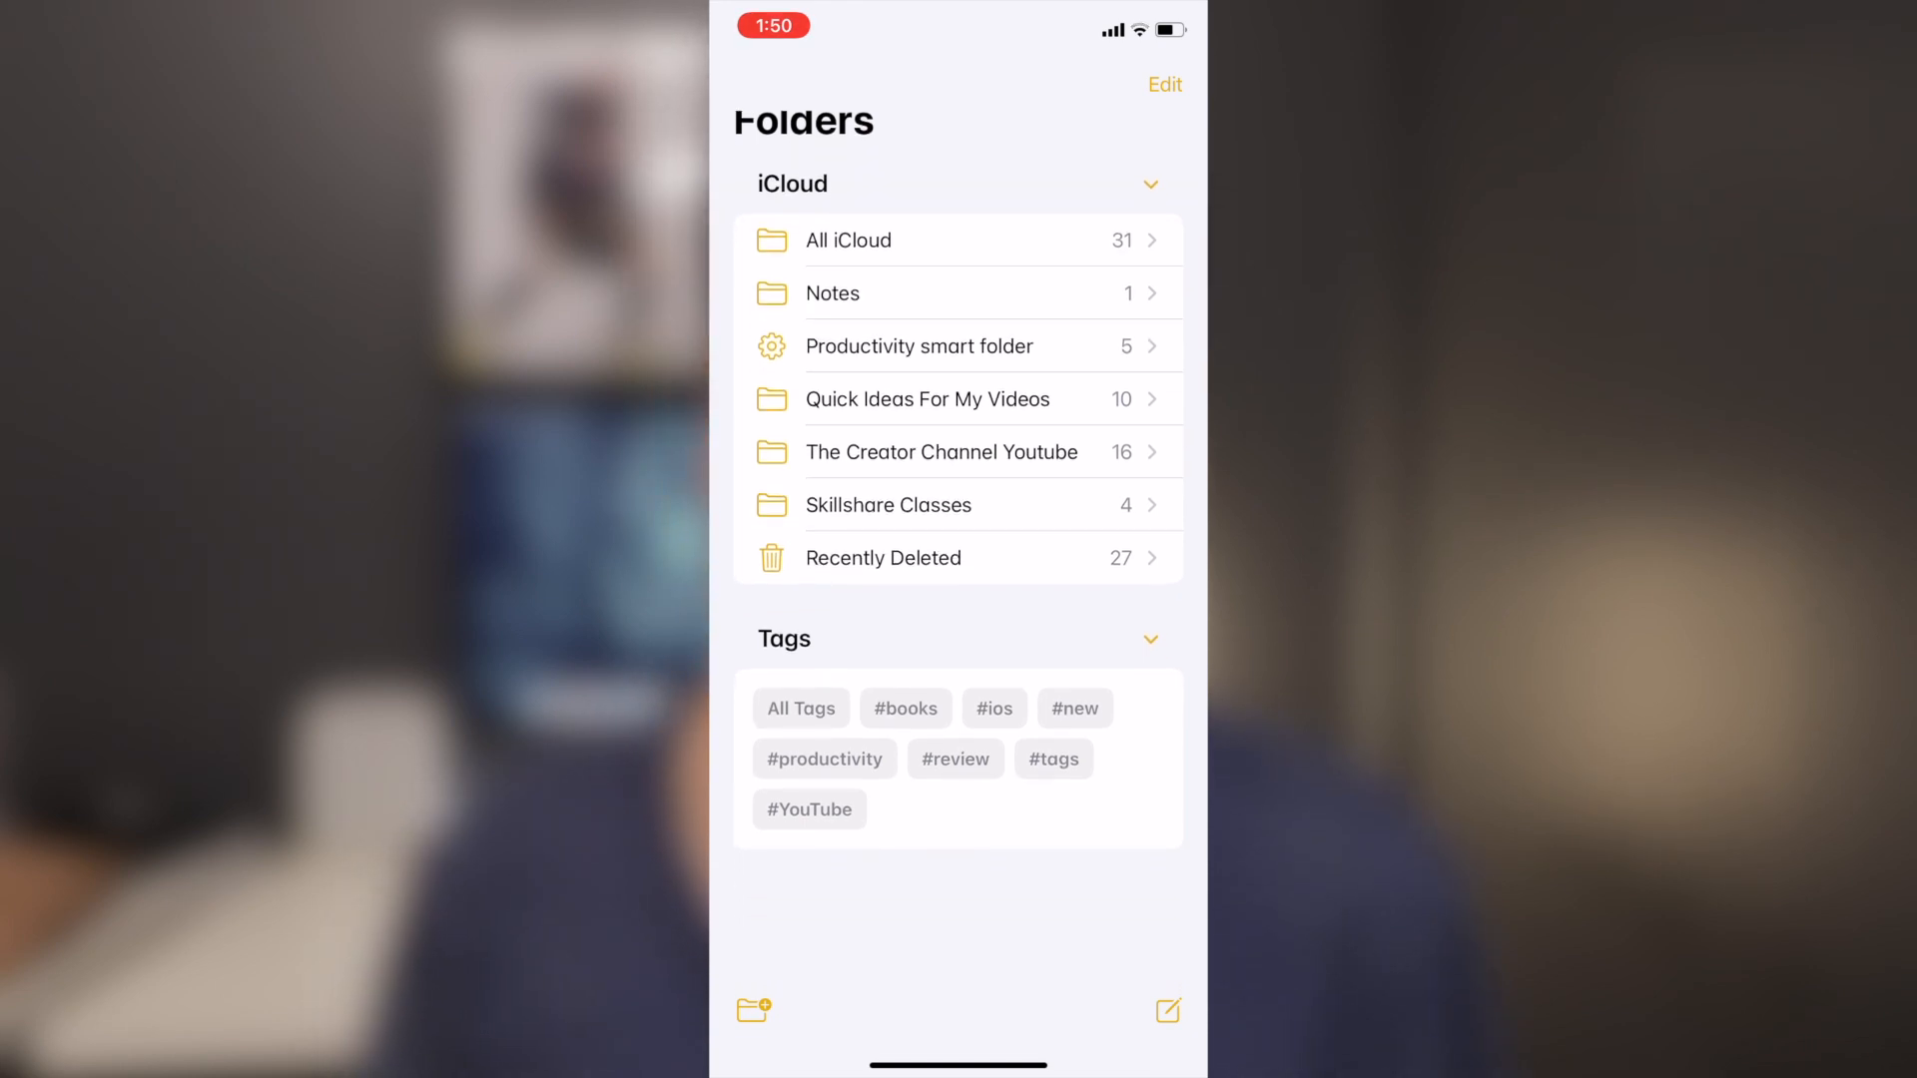
{"action": "scroll", "scroll_direction": "down", "scroll_amount": 3}
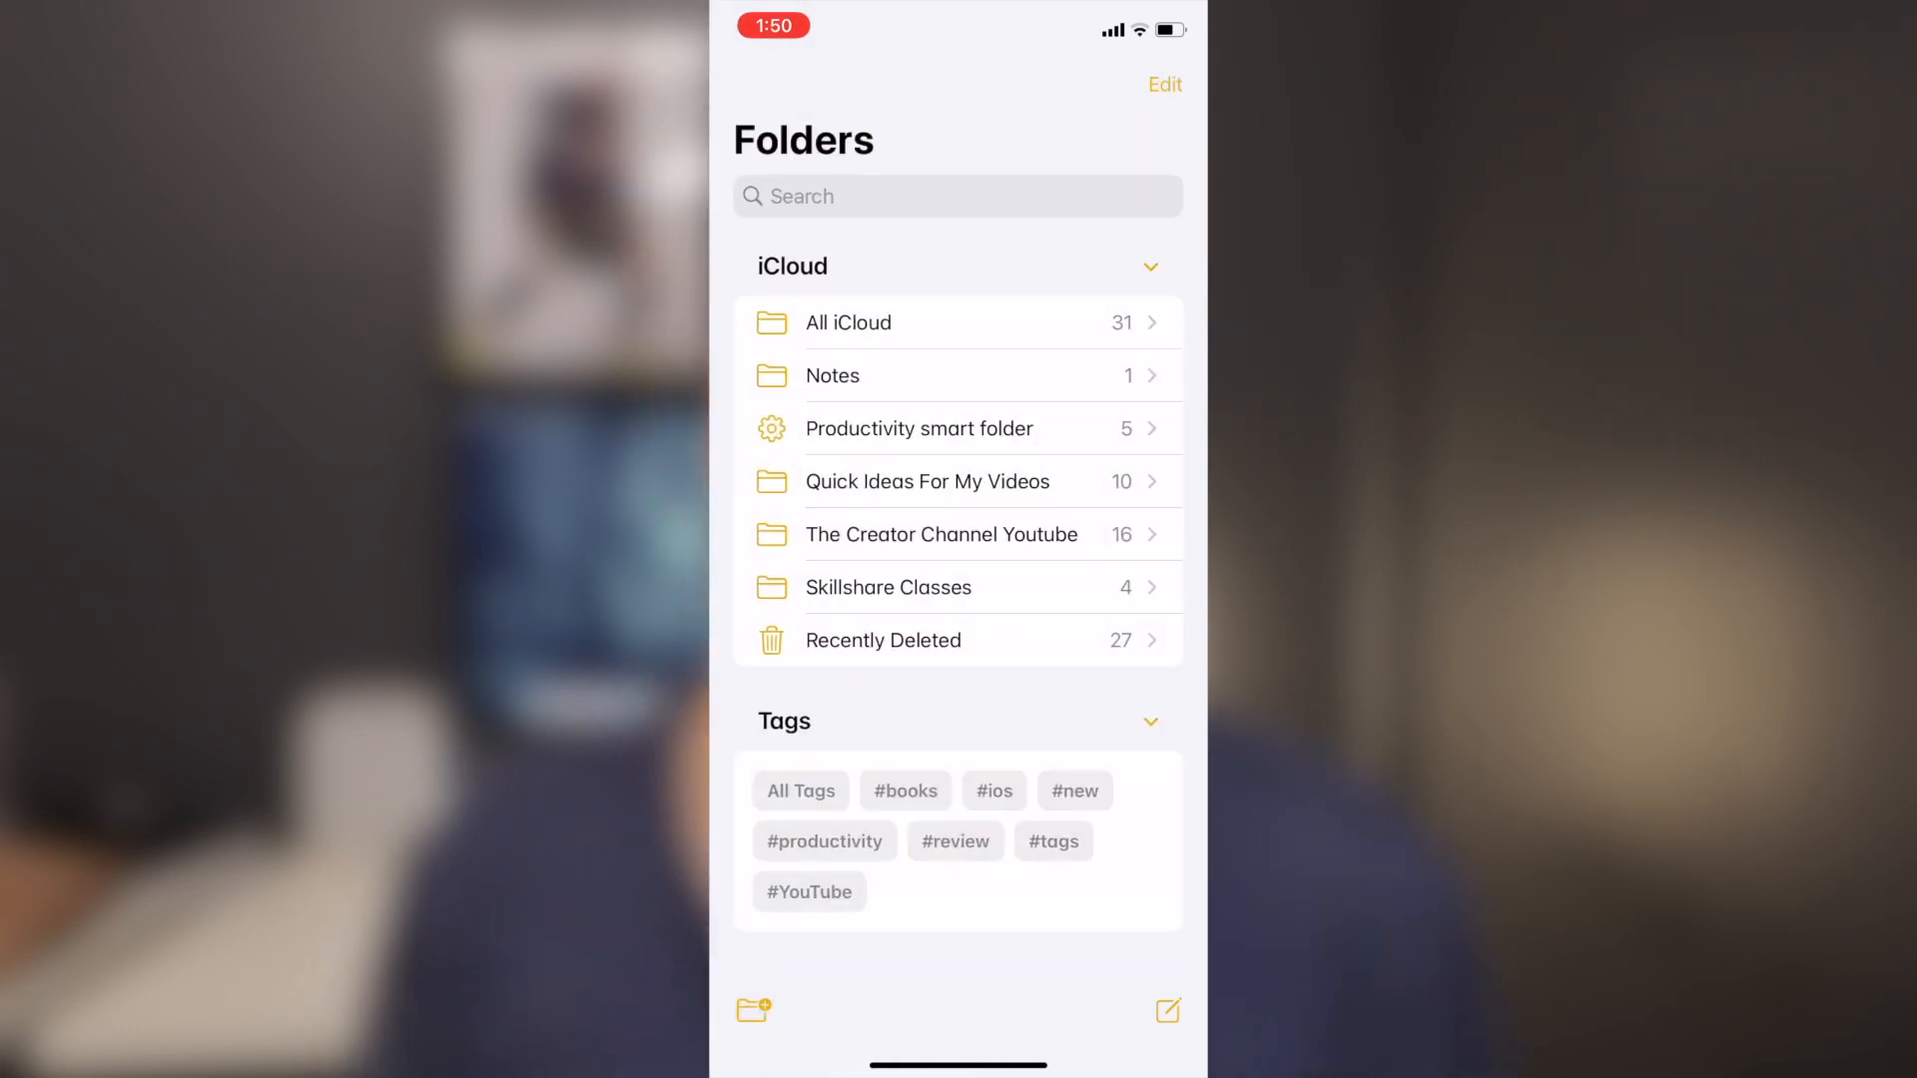
Open the Productivity smart folder and show, then dismiss, its options menu twice.
{"action": "left_click", "coordinate": [919, 428]}
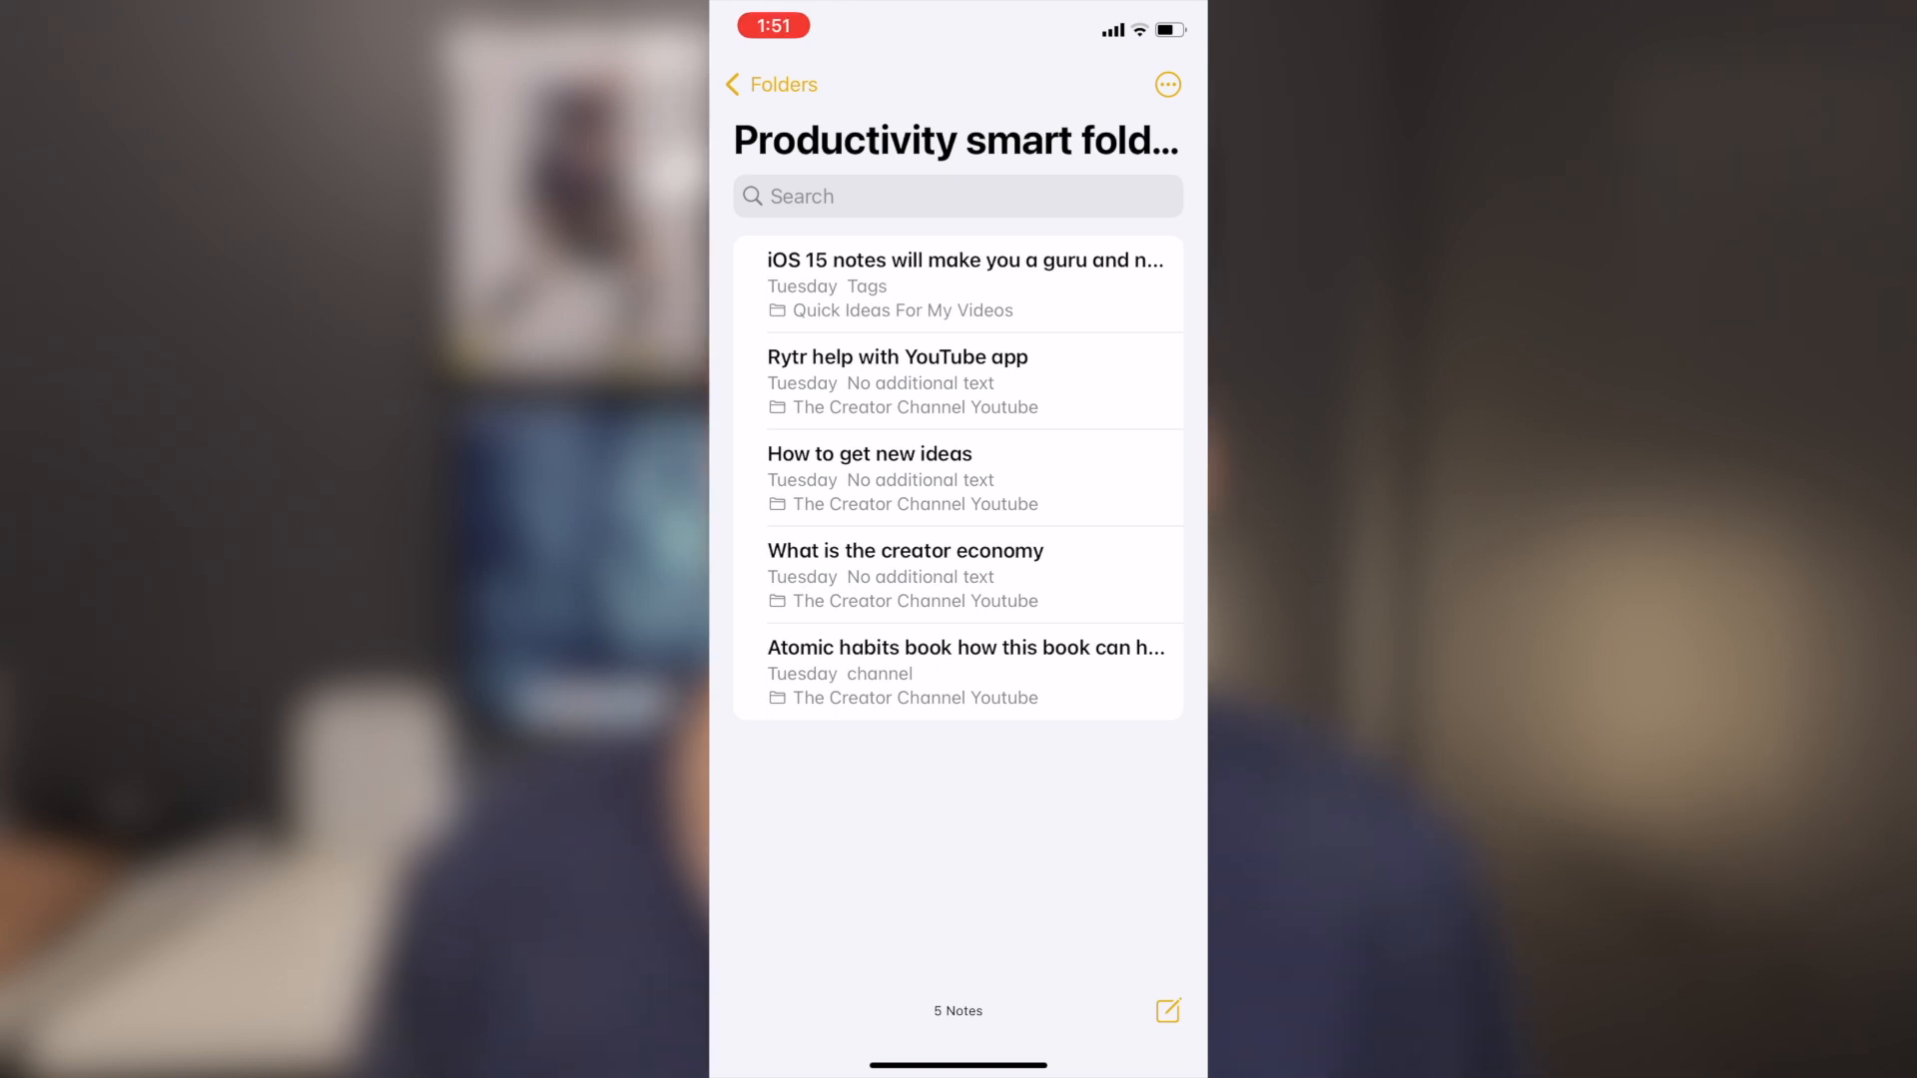
{"action": "left_click", "coordinate": [1167, 84]}
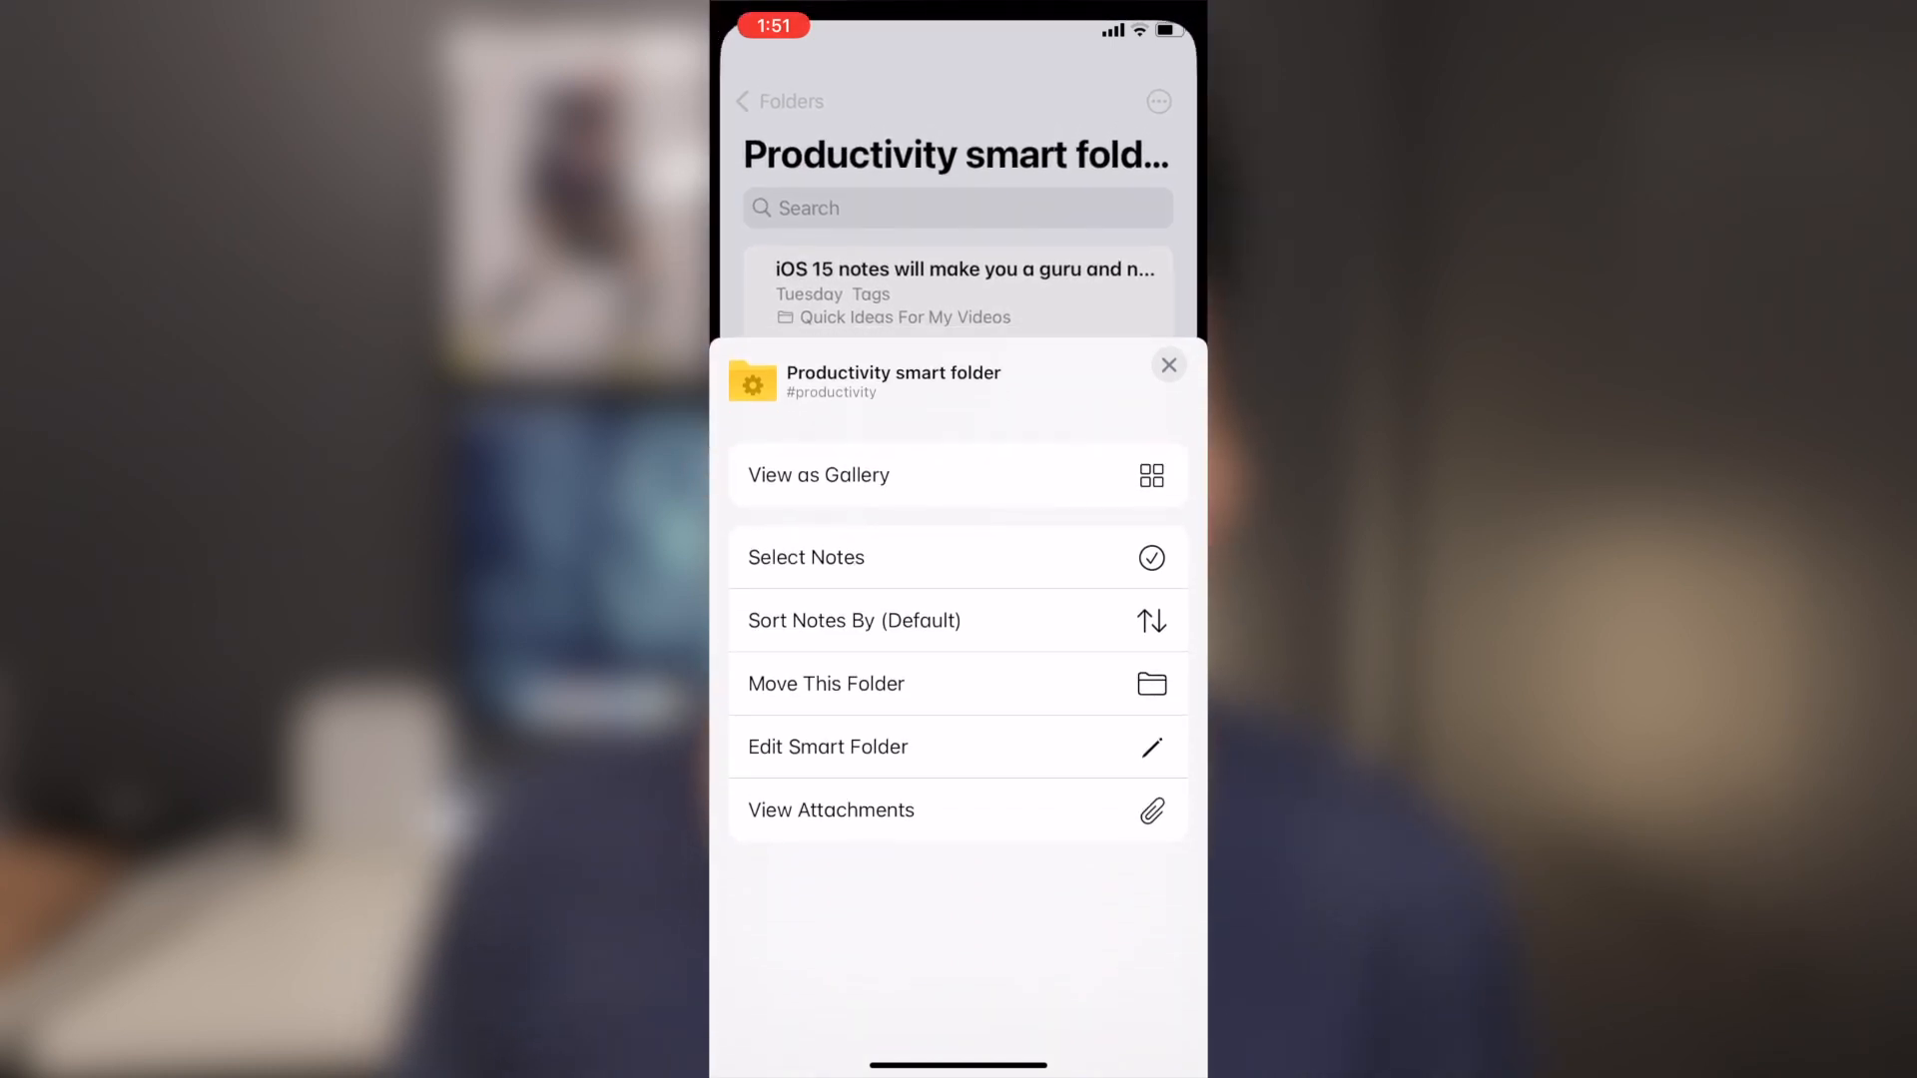
{"action": "left_click", "coordinate": [1168, 364]}
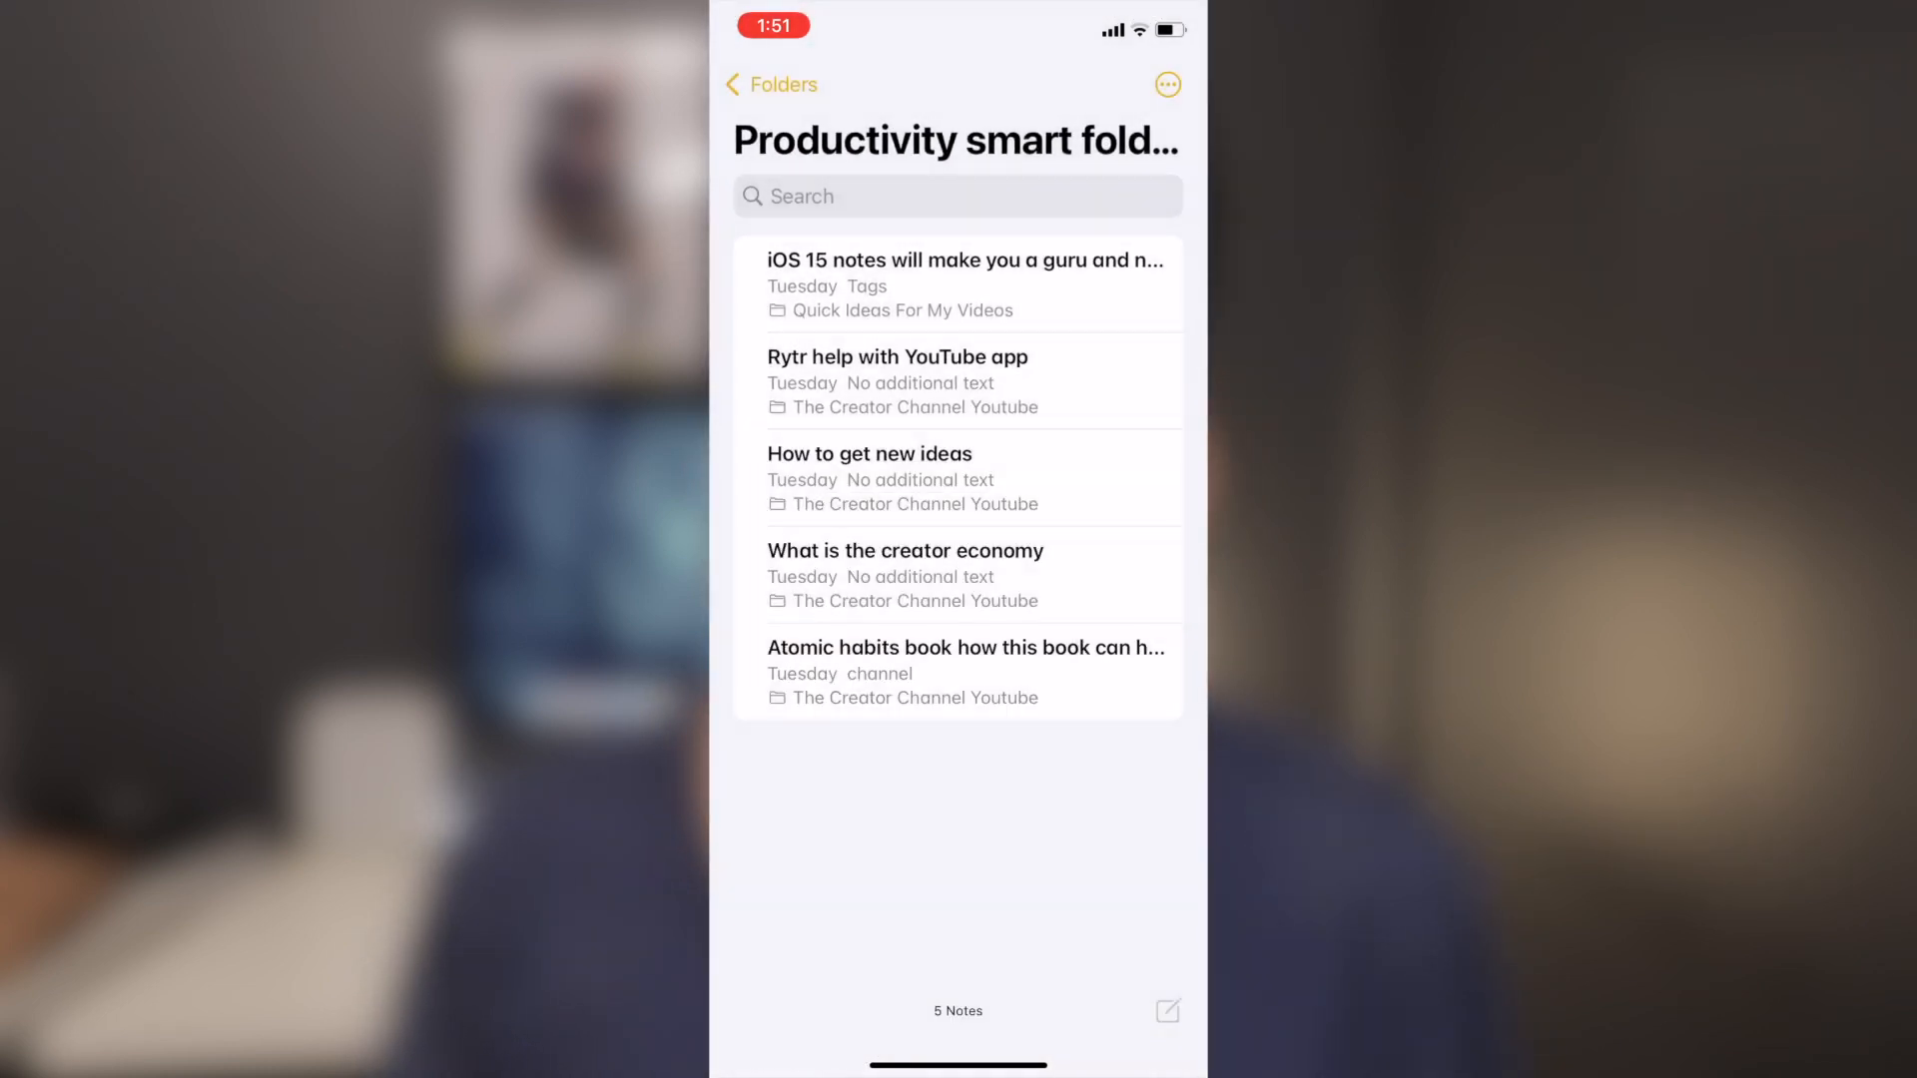
{"action": "left_click", "coordinate": [1166, 83]}
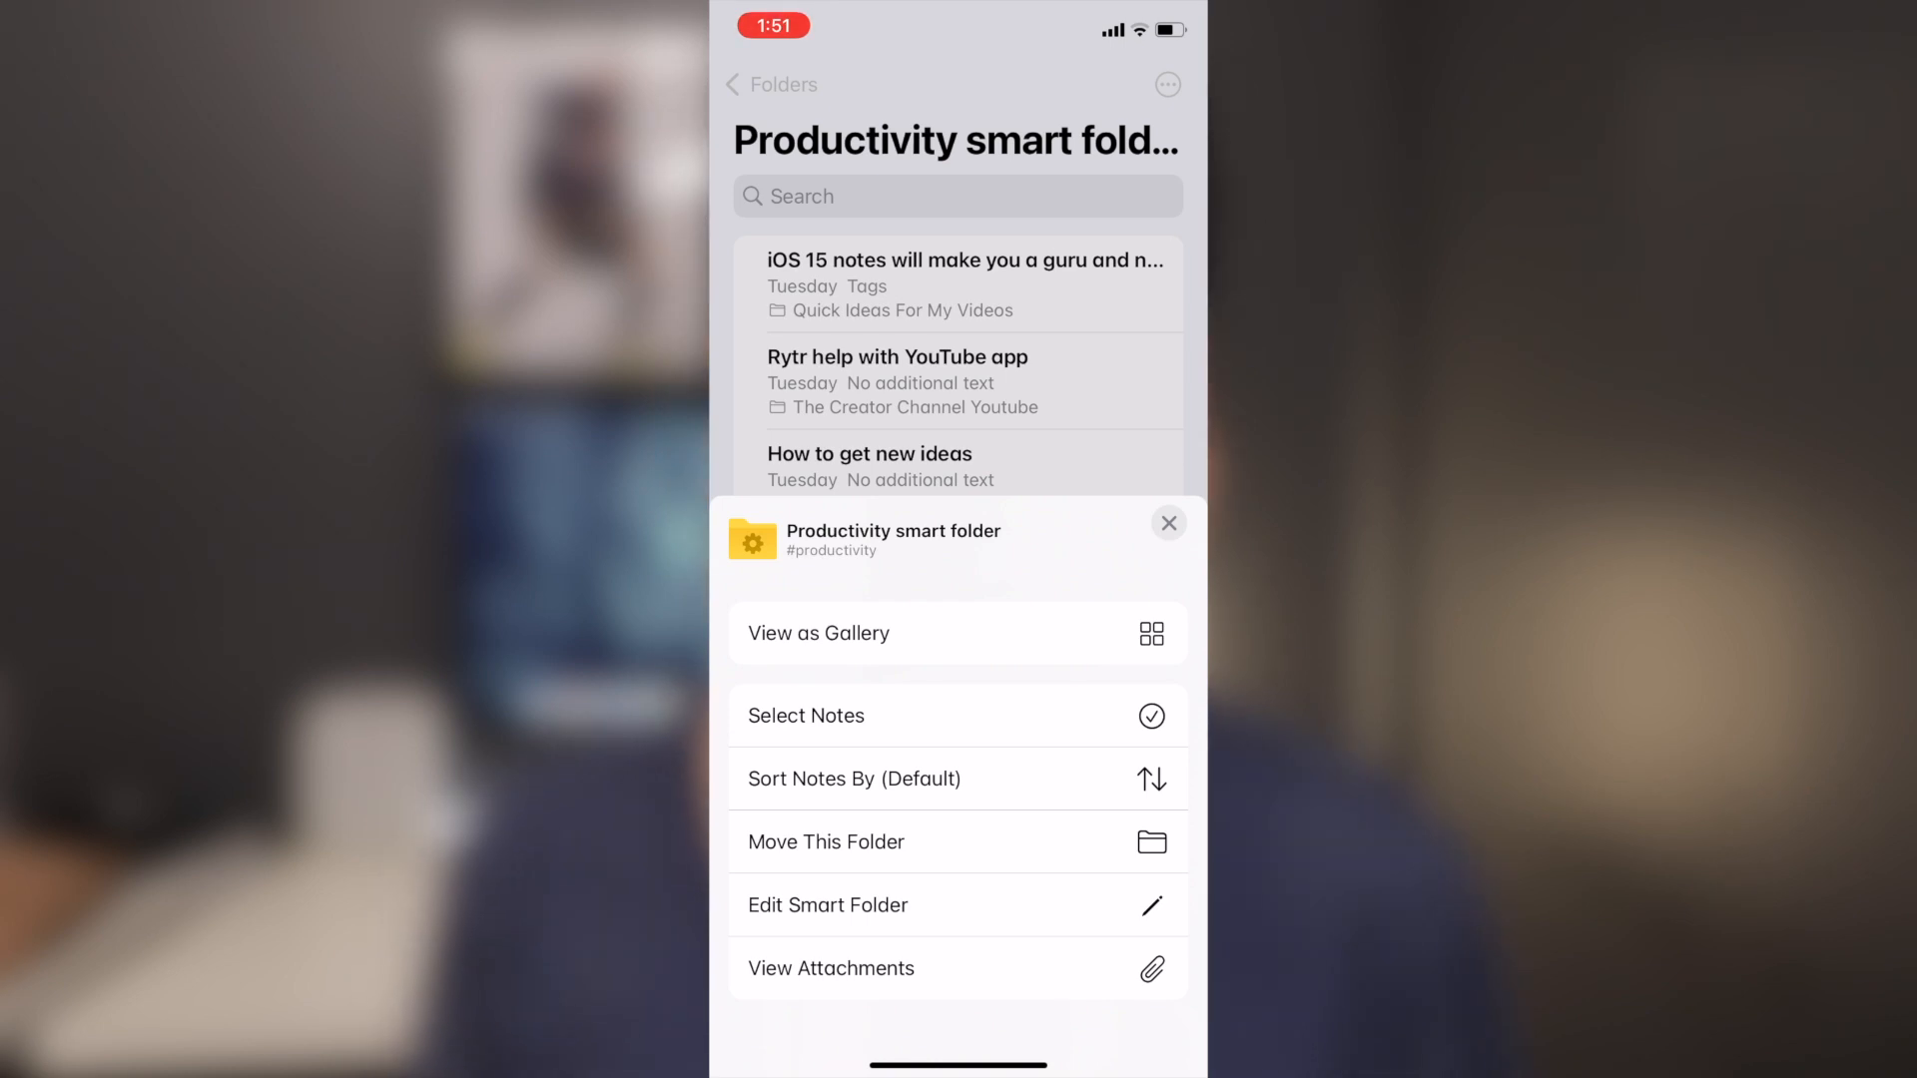
{"action": "left_click", "coordinate": [1168, 524]}
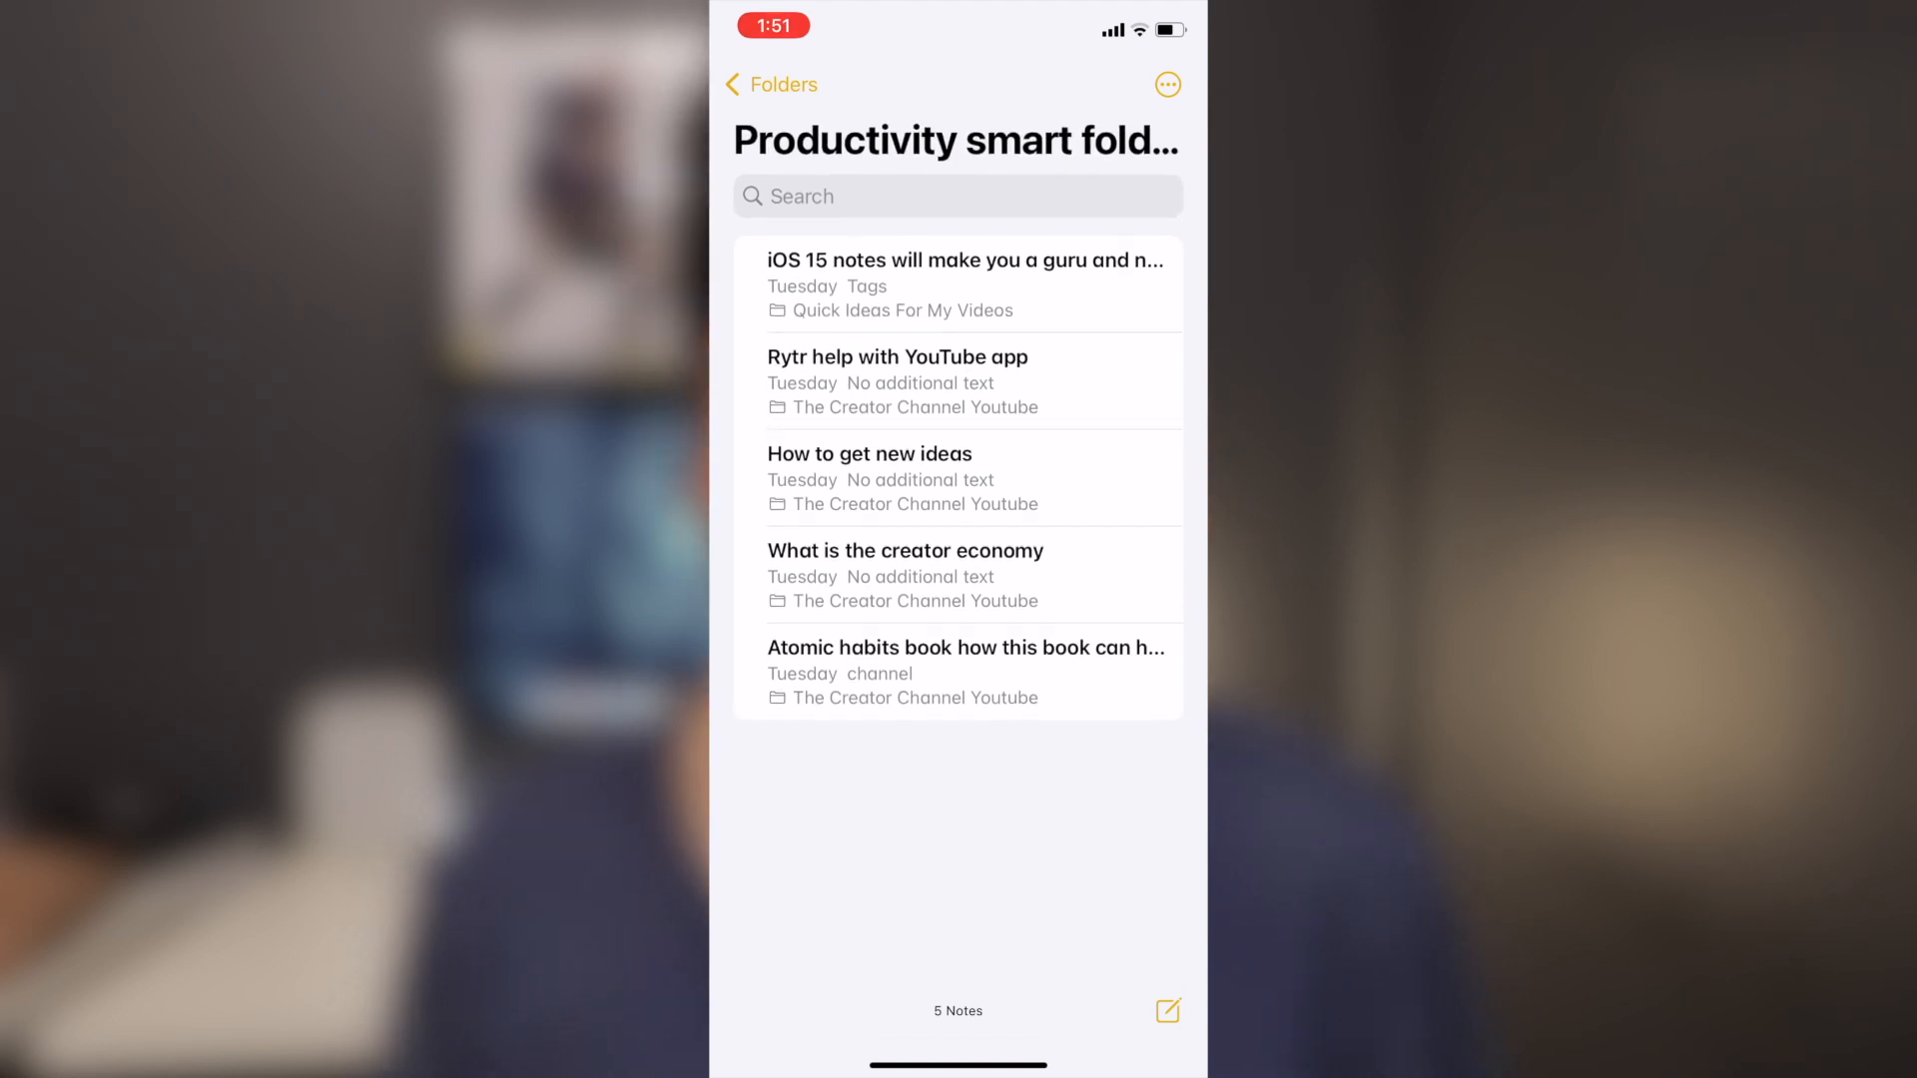
From the Folders overview, open #productivity and the iOS 15 guru note.
{"action": "left_click", "coordinate": [770, 84]}
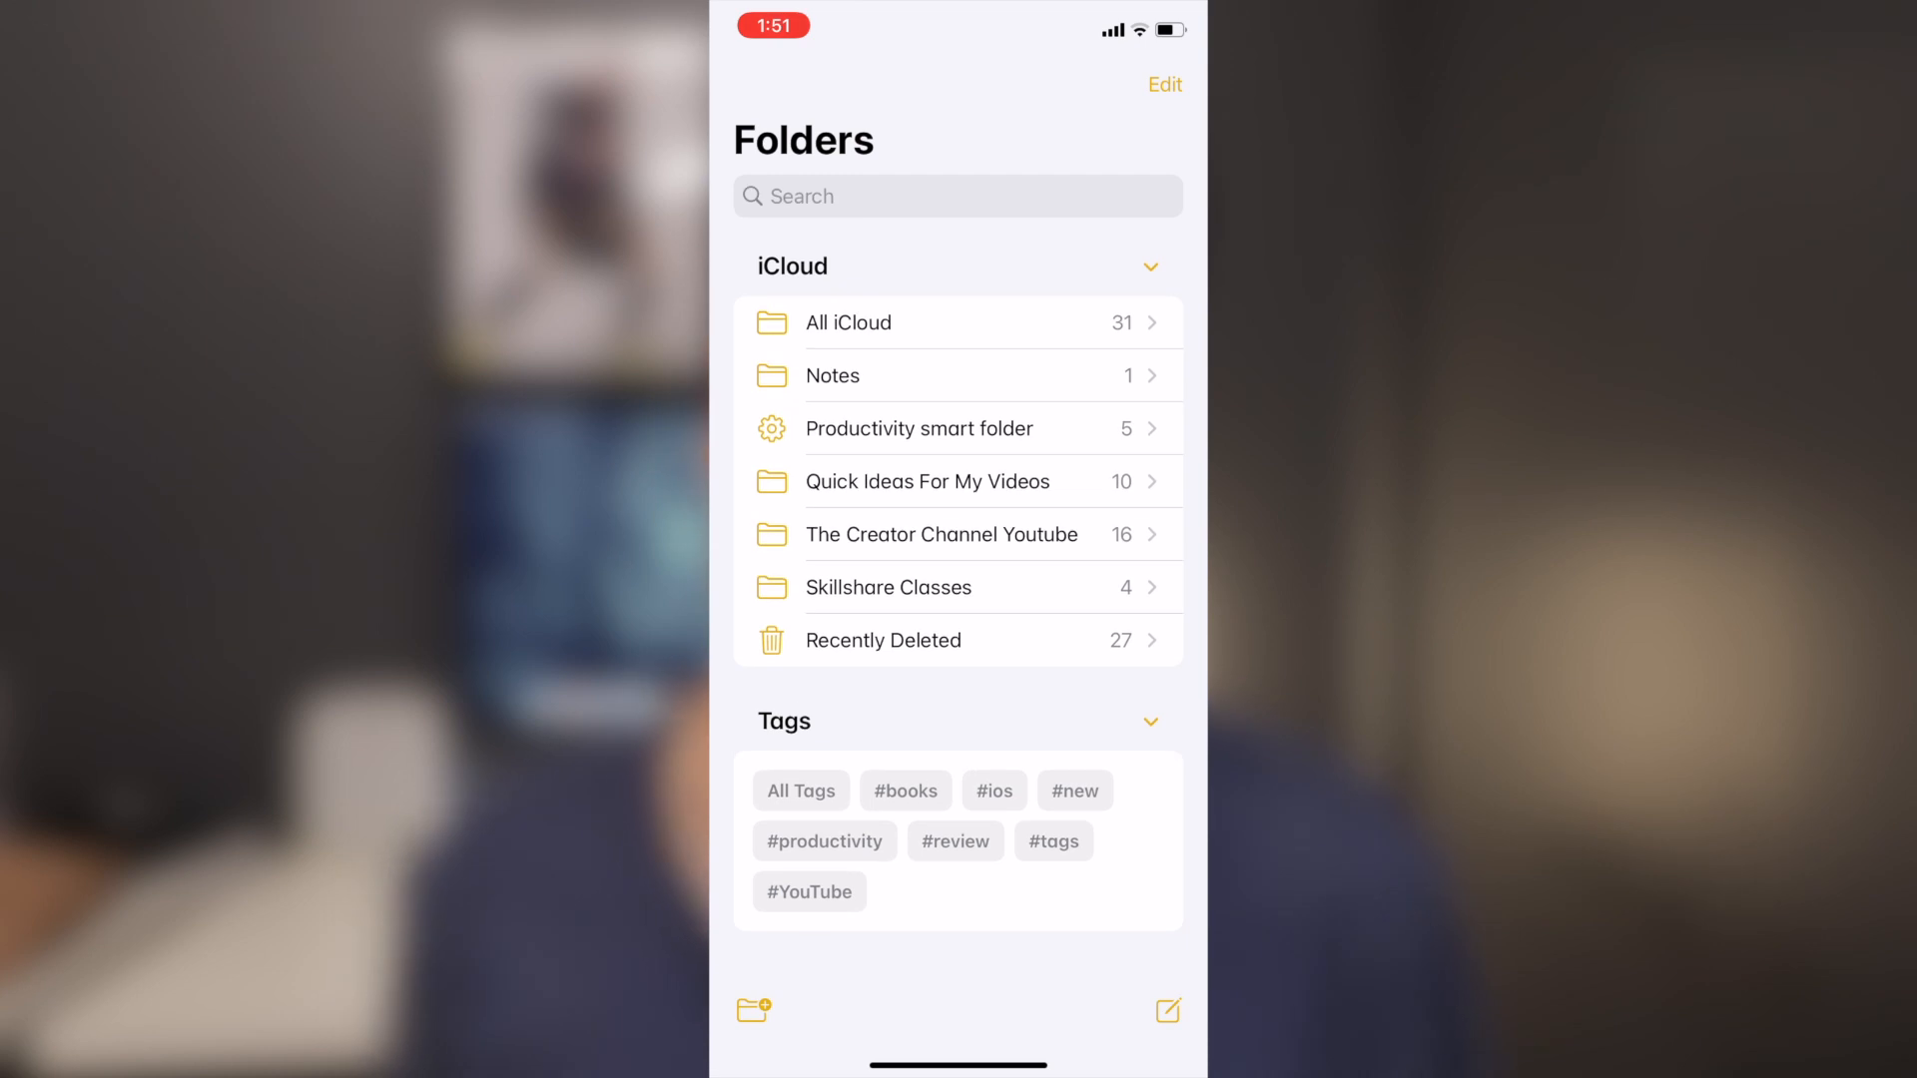
{"action": "left_click", "coordinate": [824, 841]}
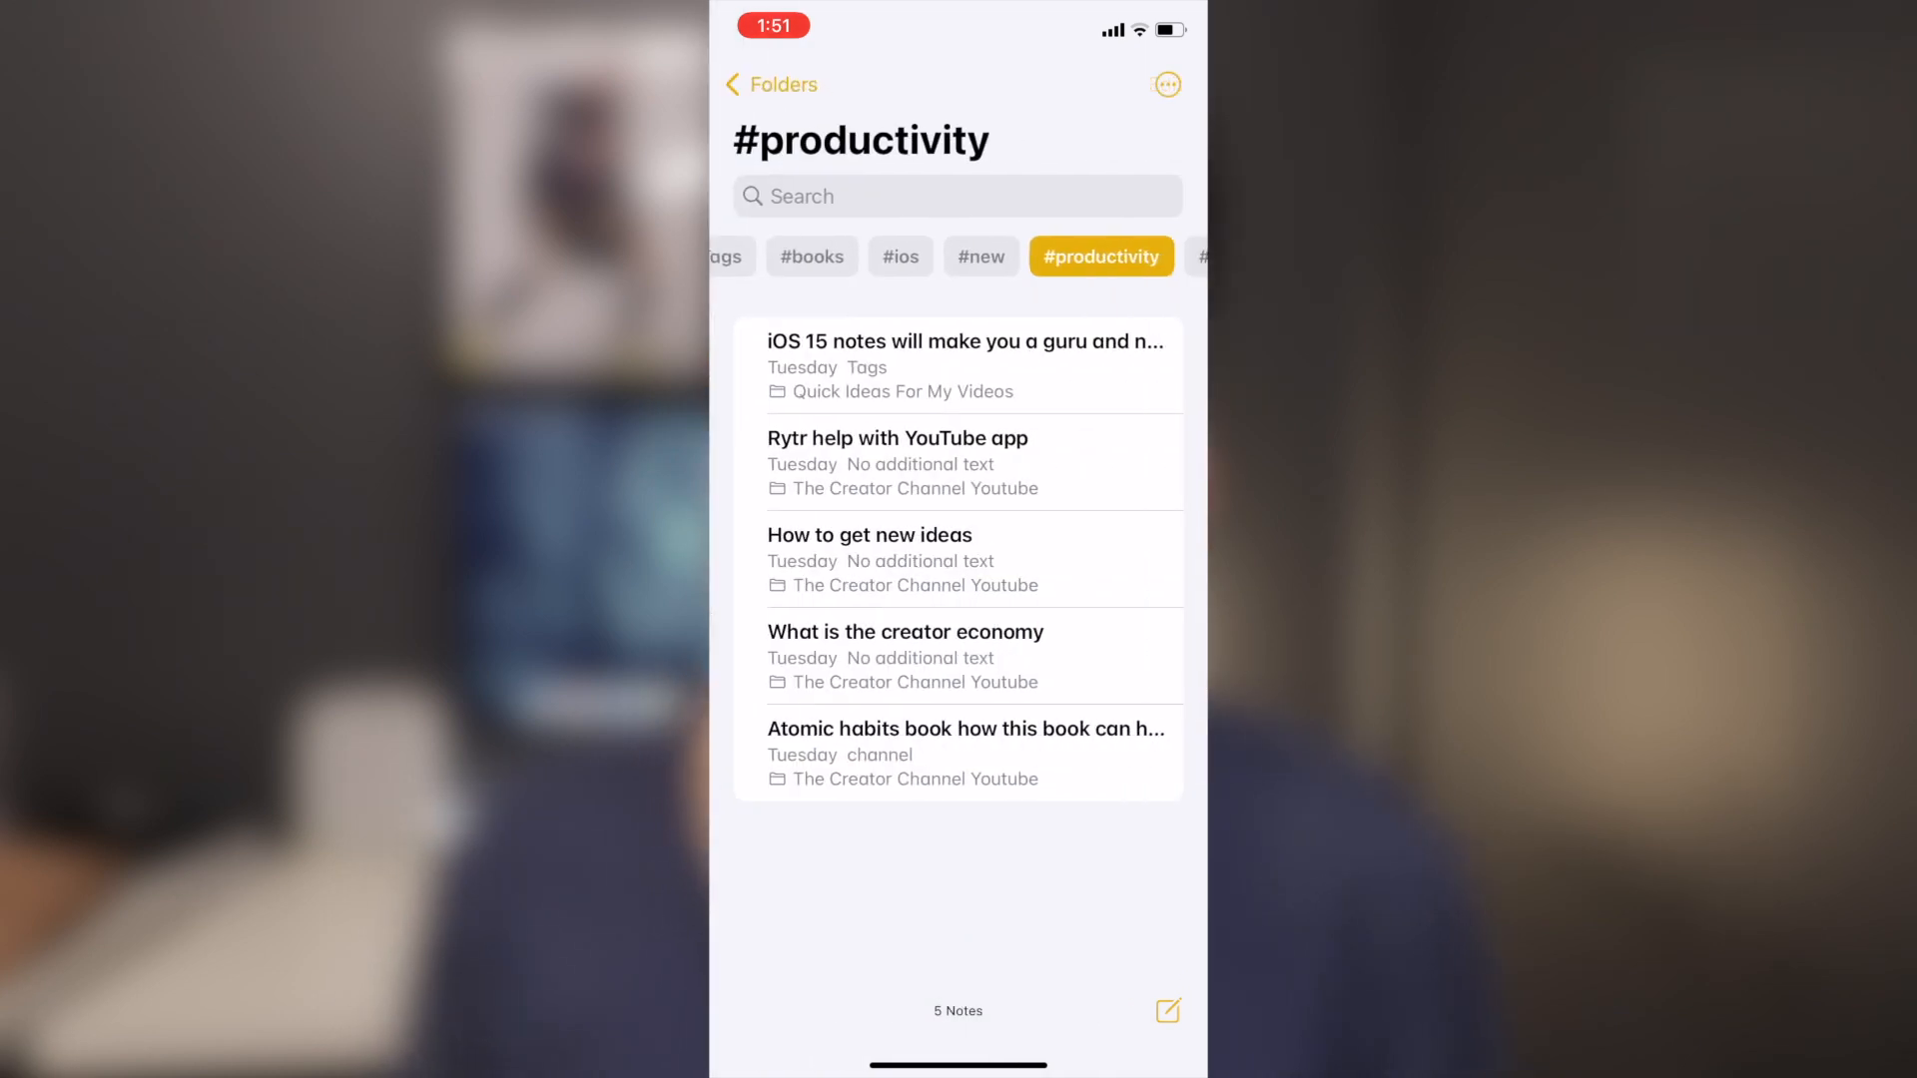
{"action": "left_click", "coordinate": [965, 364]}
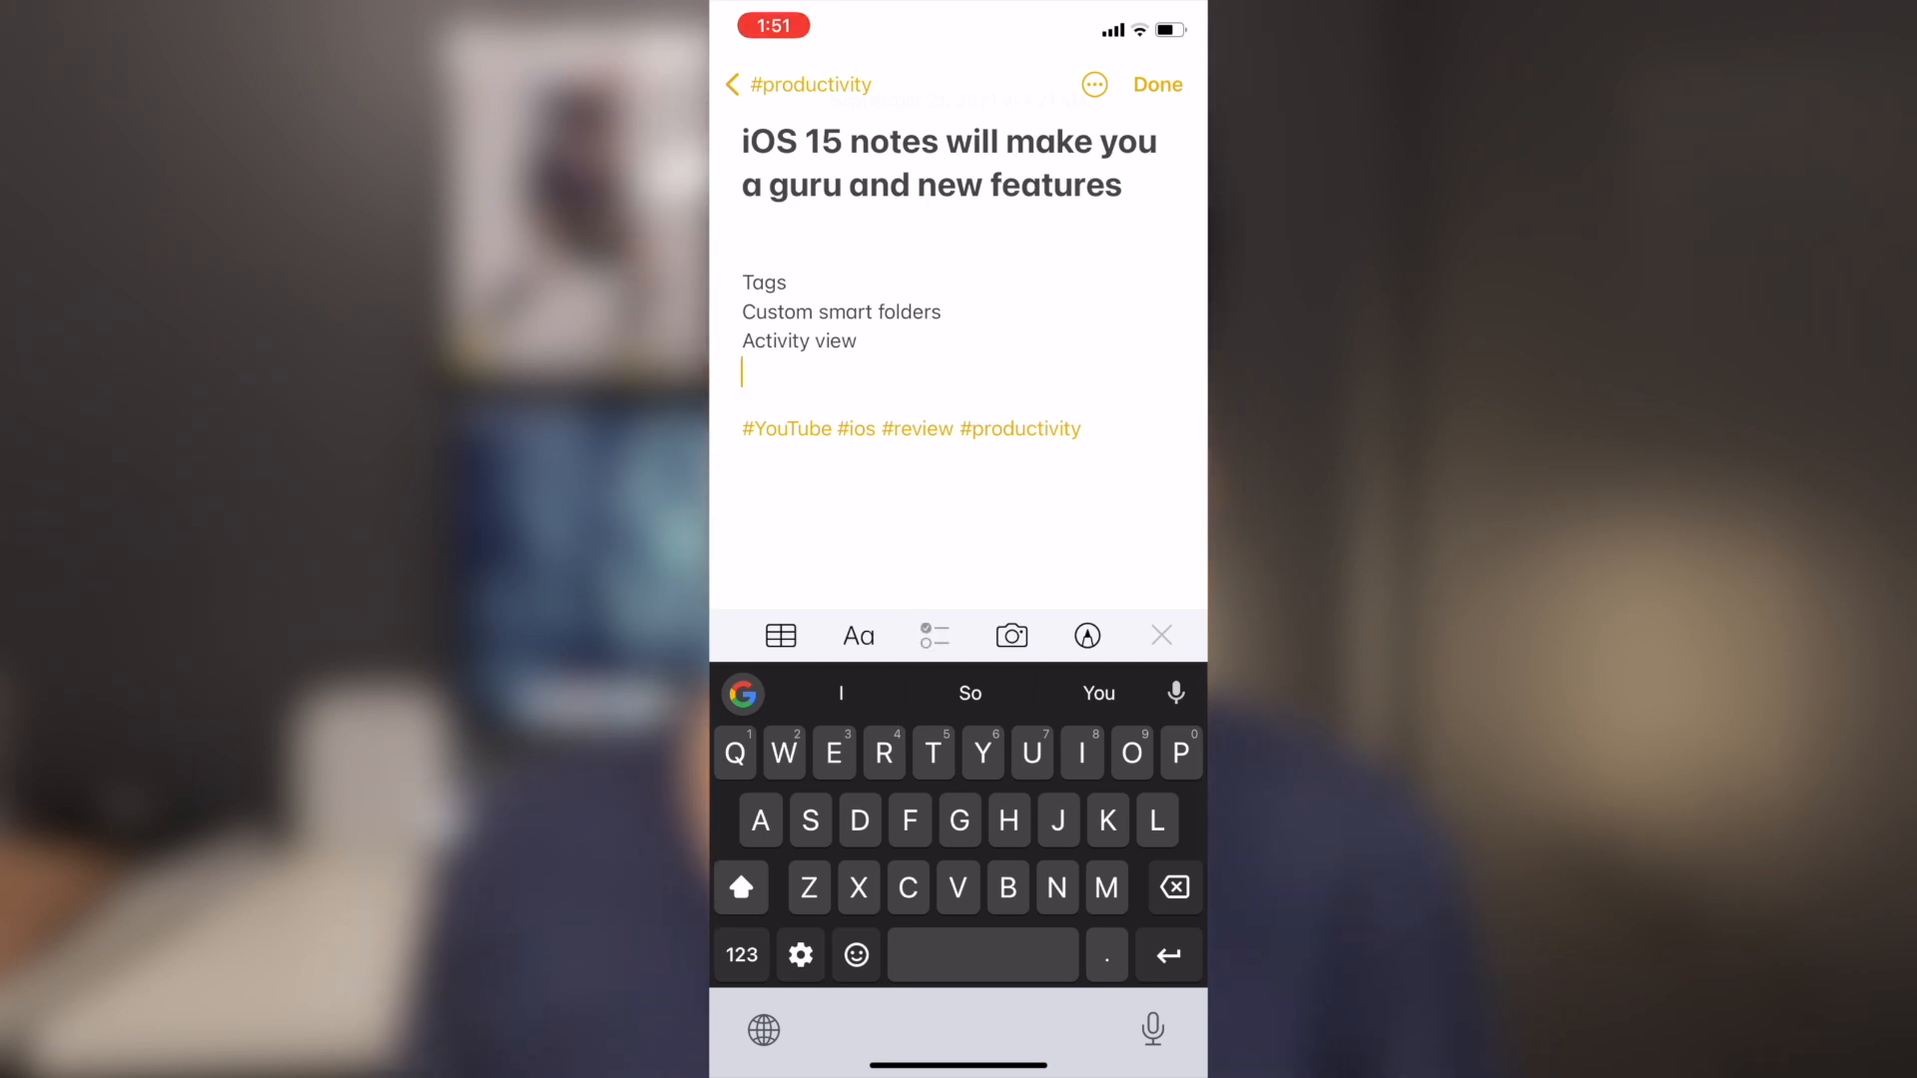
Add and remove a checklist item below Activity view, then return to #productivity.
{"action": "left_click", "coordinate": [935, 635]}
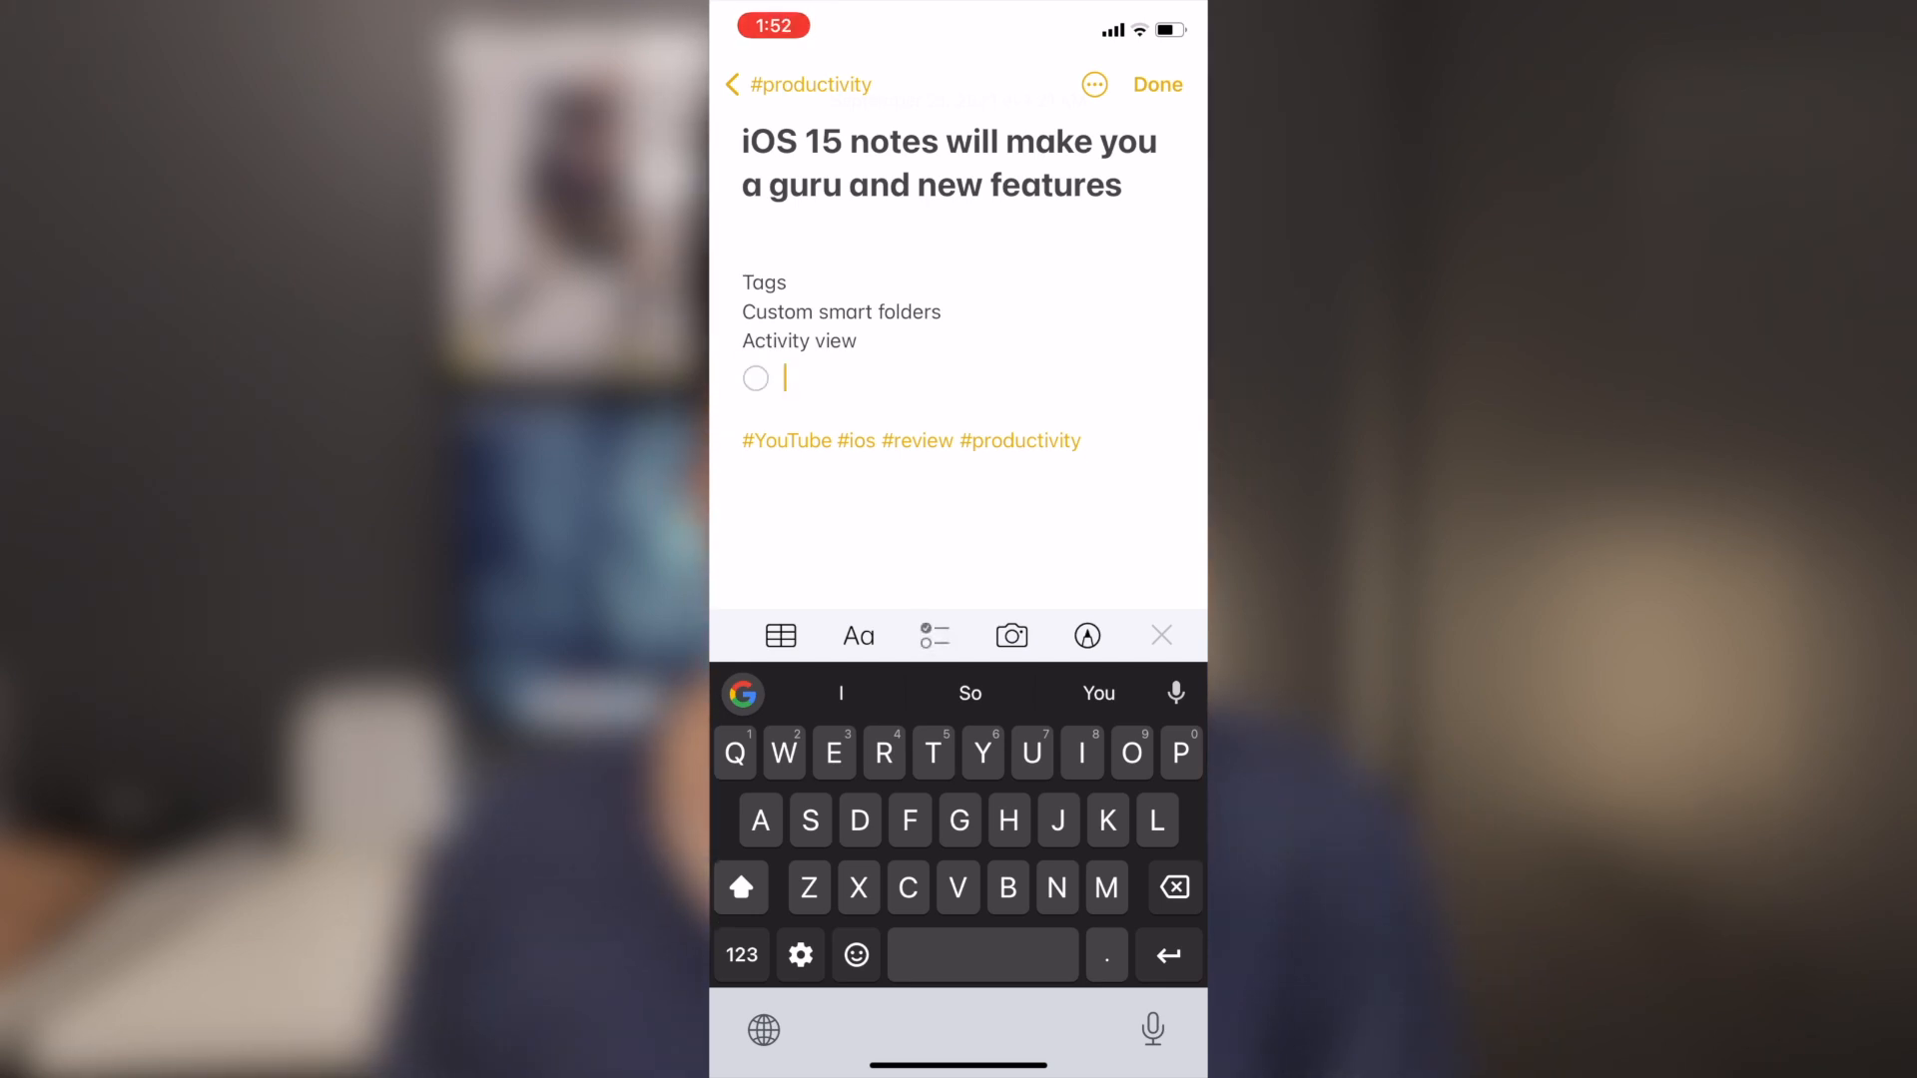
{"action": "left_click", "coordinate": [857, 635]}
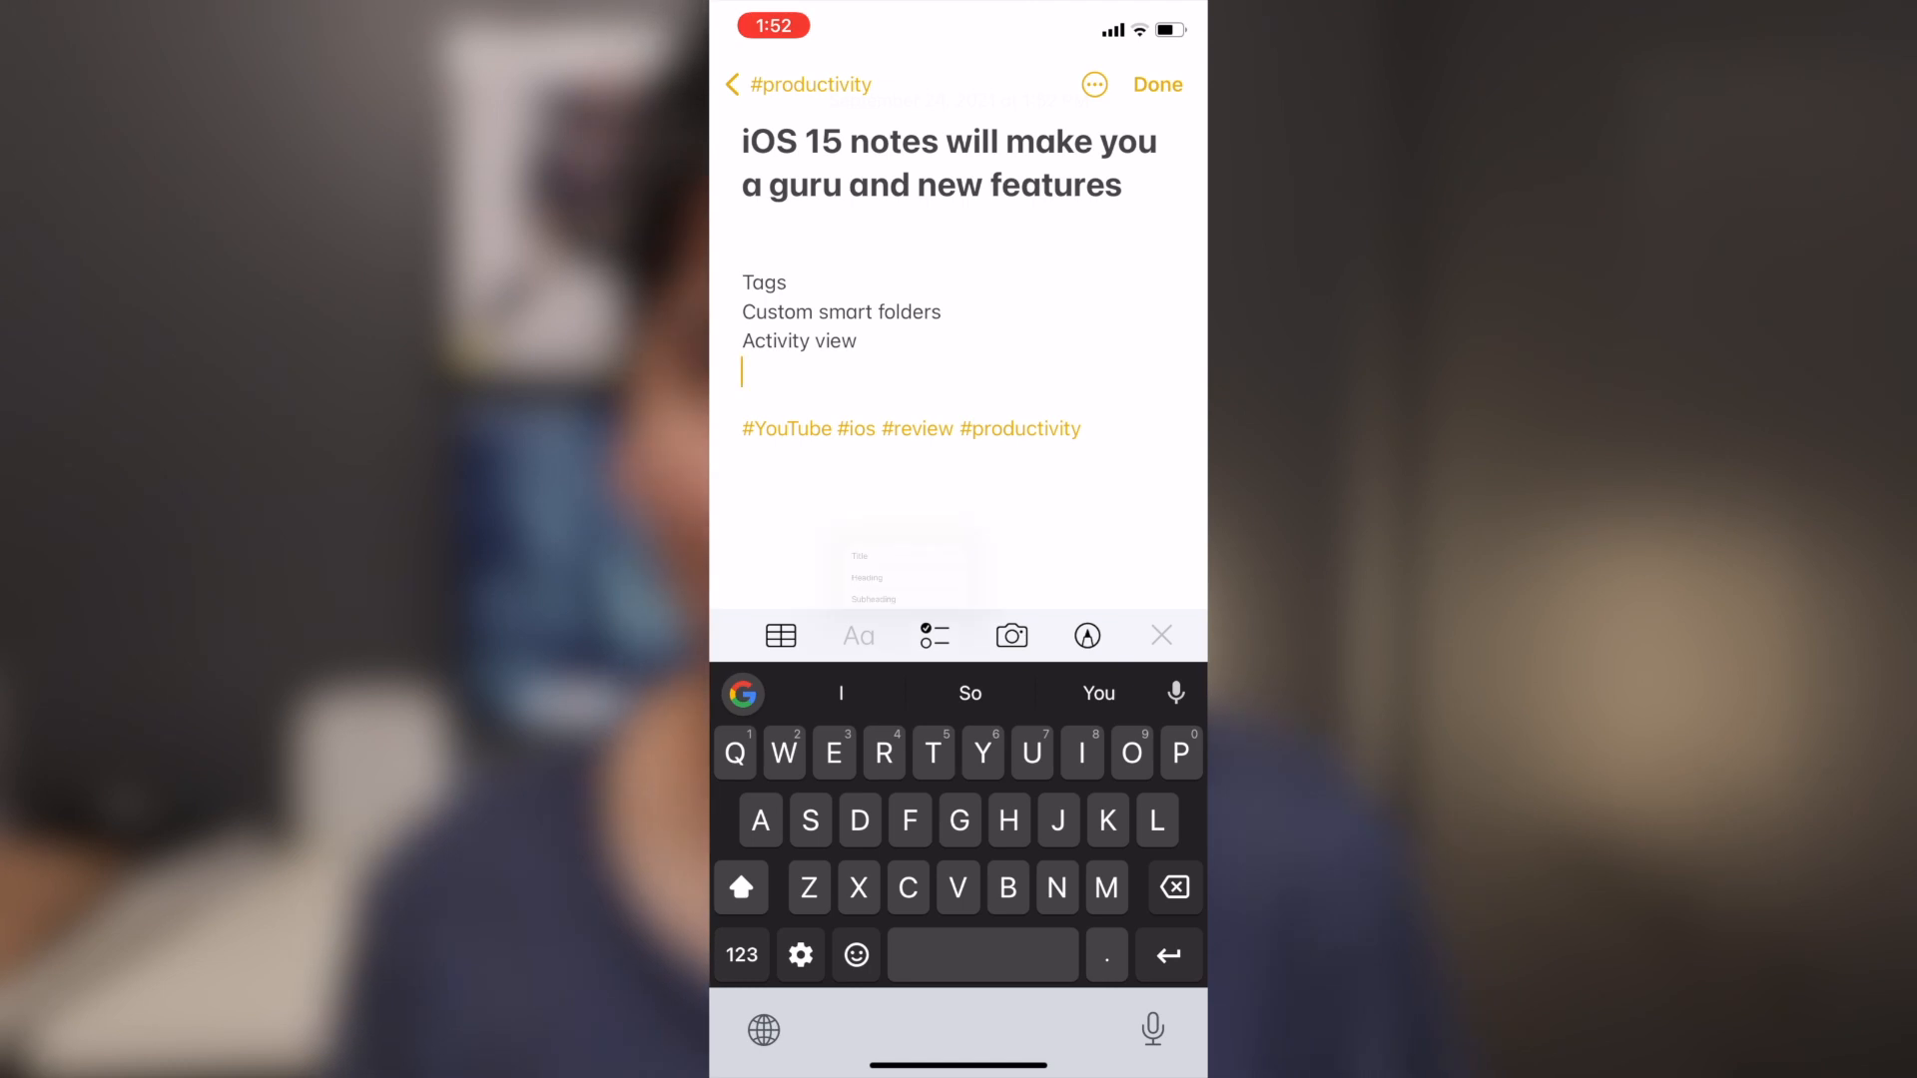
{"action": "left_click", "coordinate": [856, 635]}
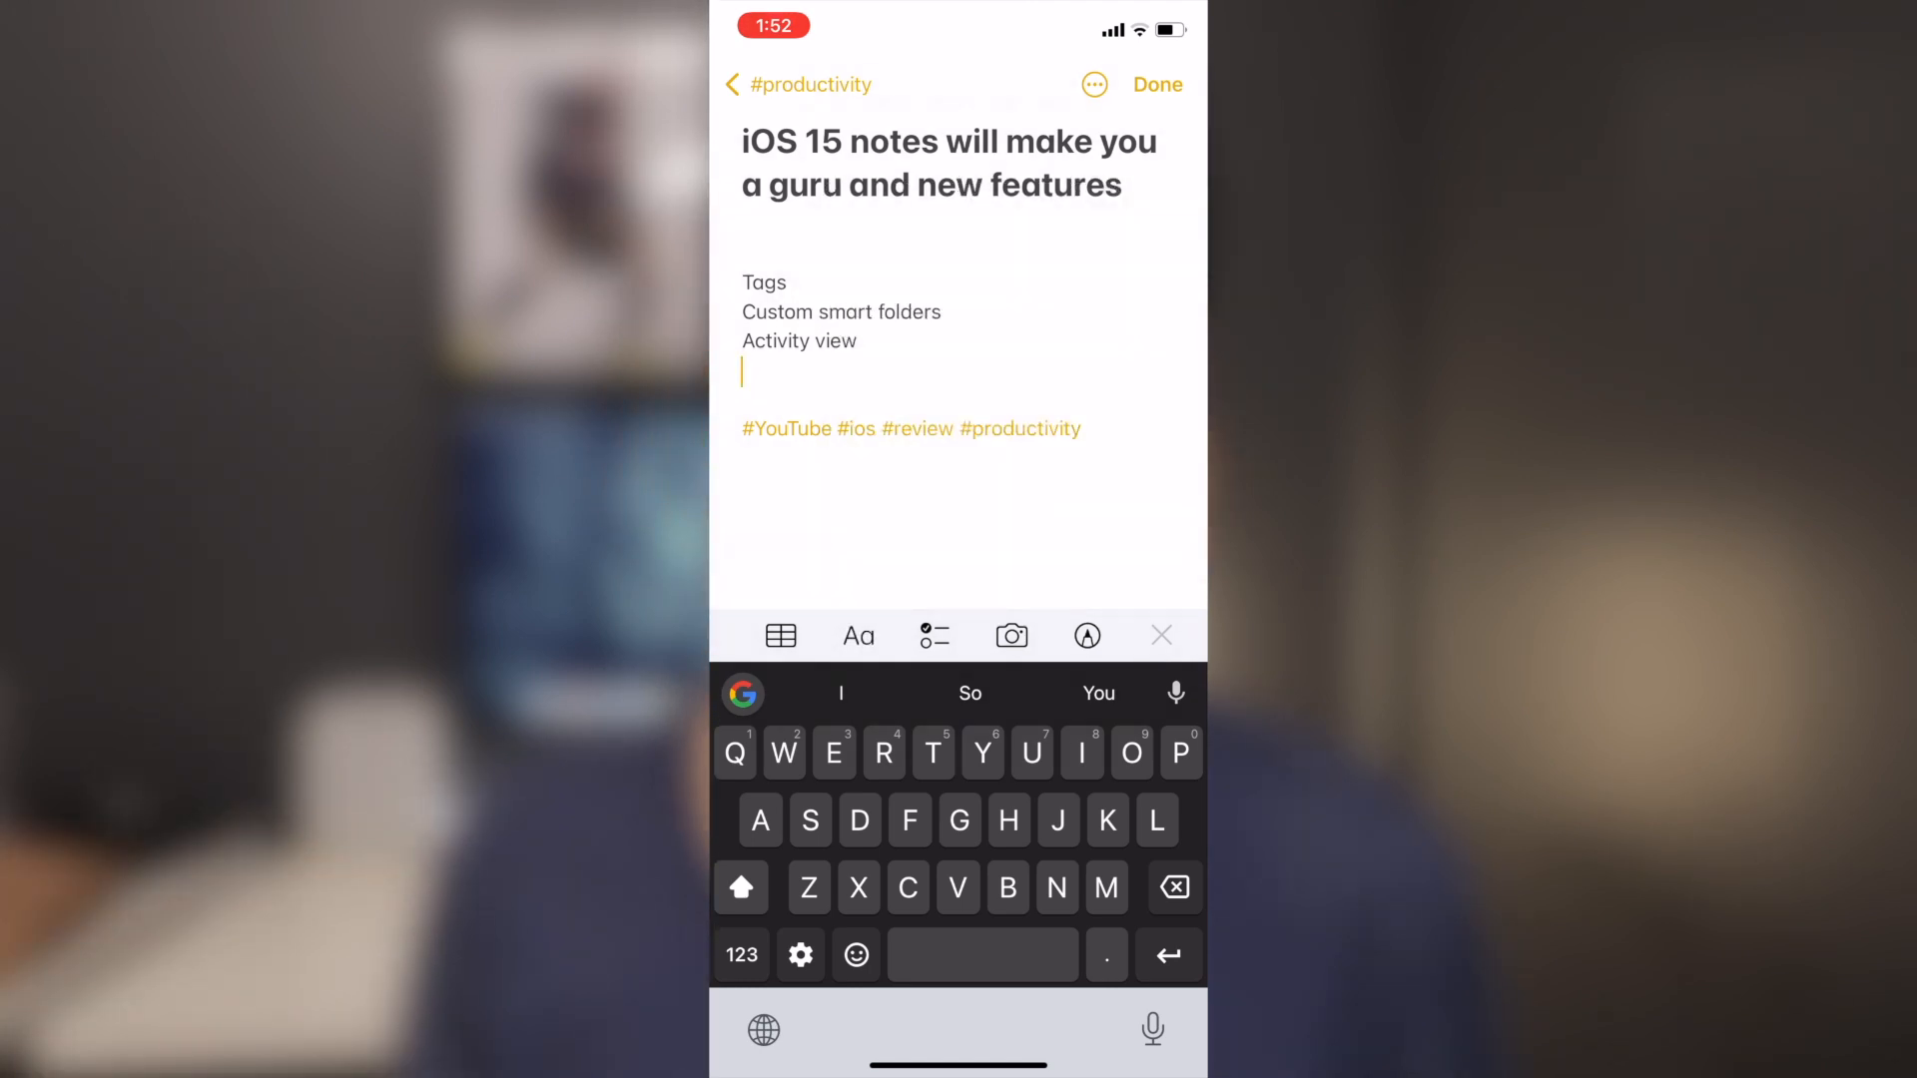
{"action": "left_click", "coordinate": [1160, 635]}
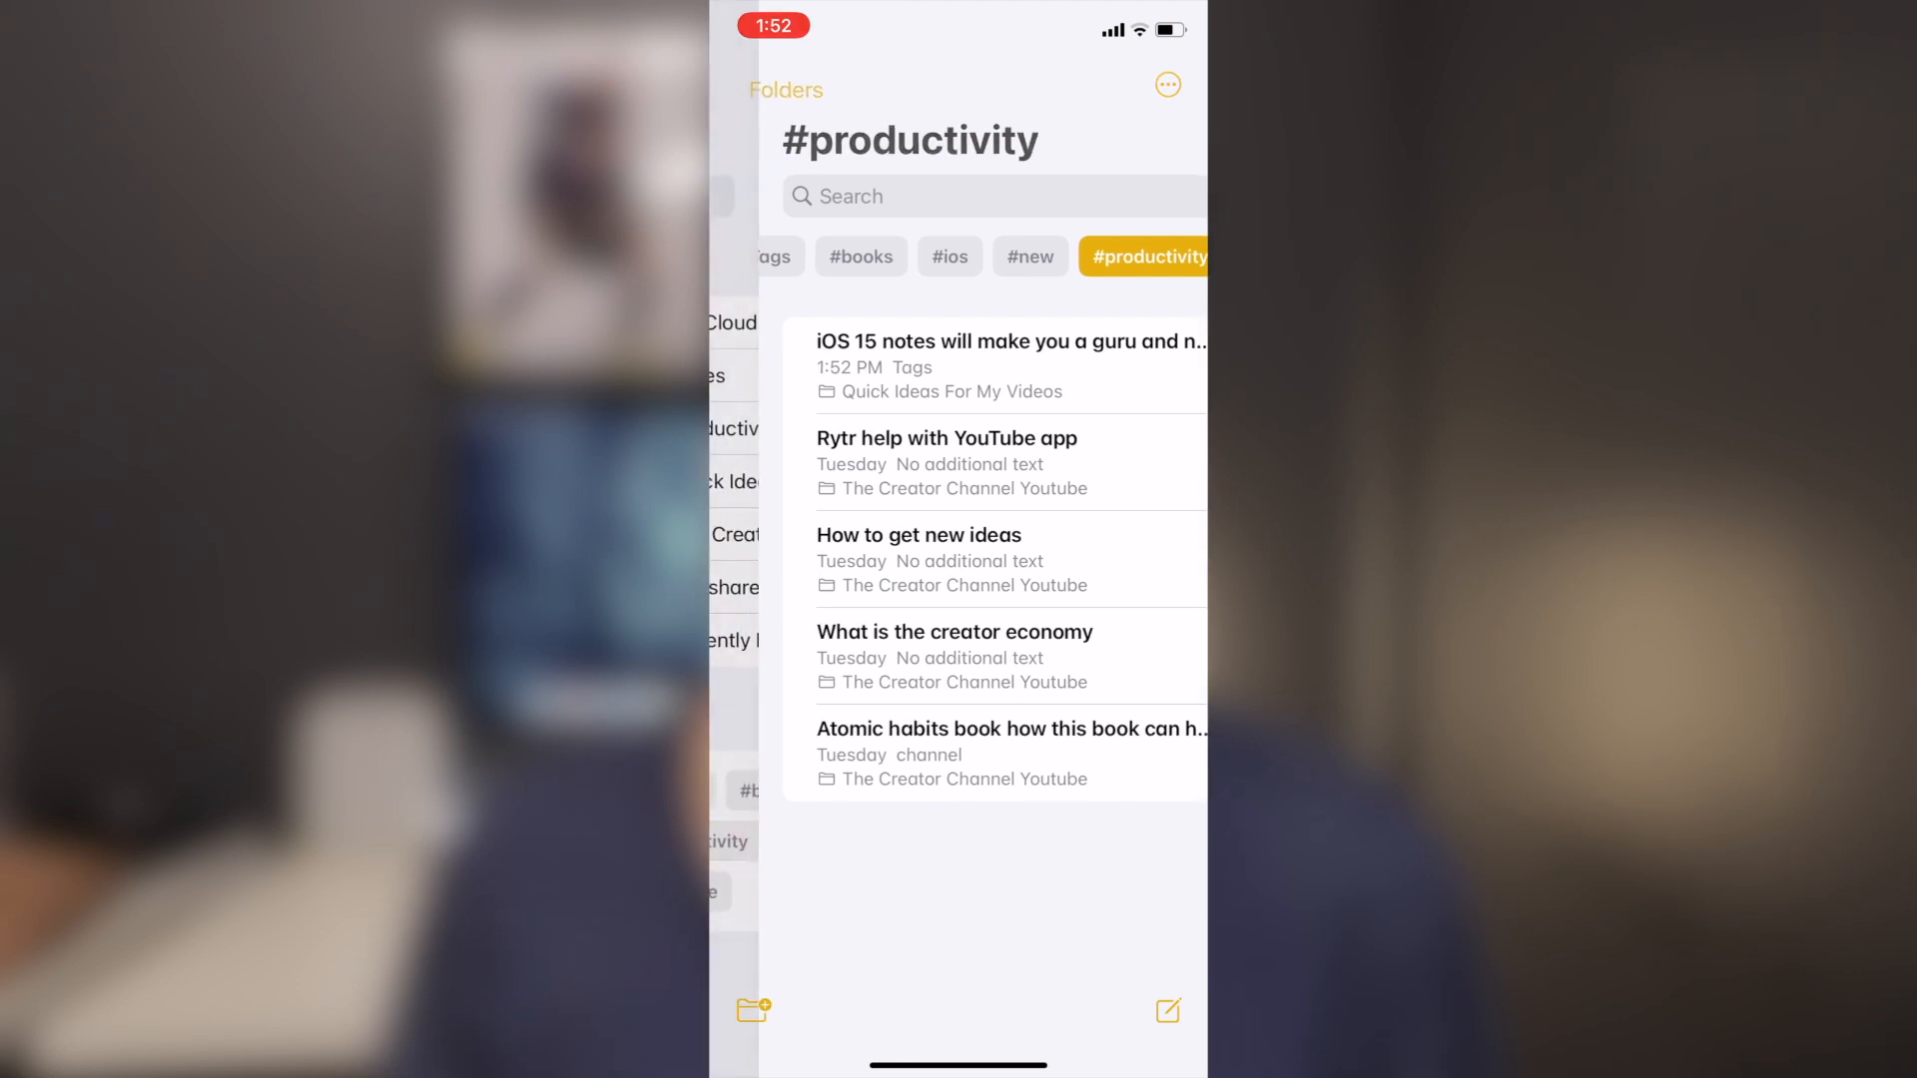
Go back to the Folders overview and scroll its list up and down.
{"action": "left_click", "coordinate": [786, 88]}
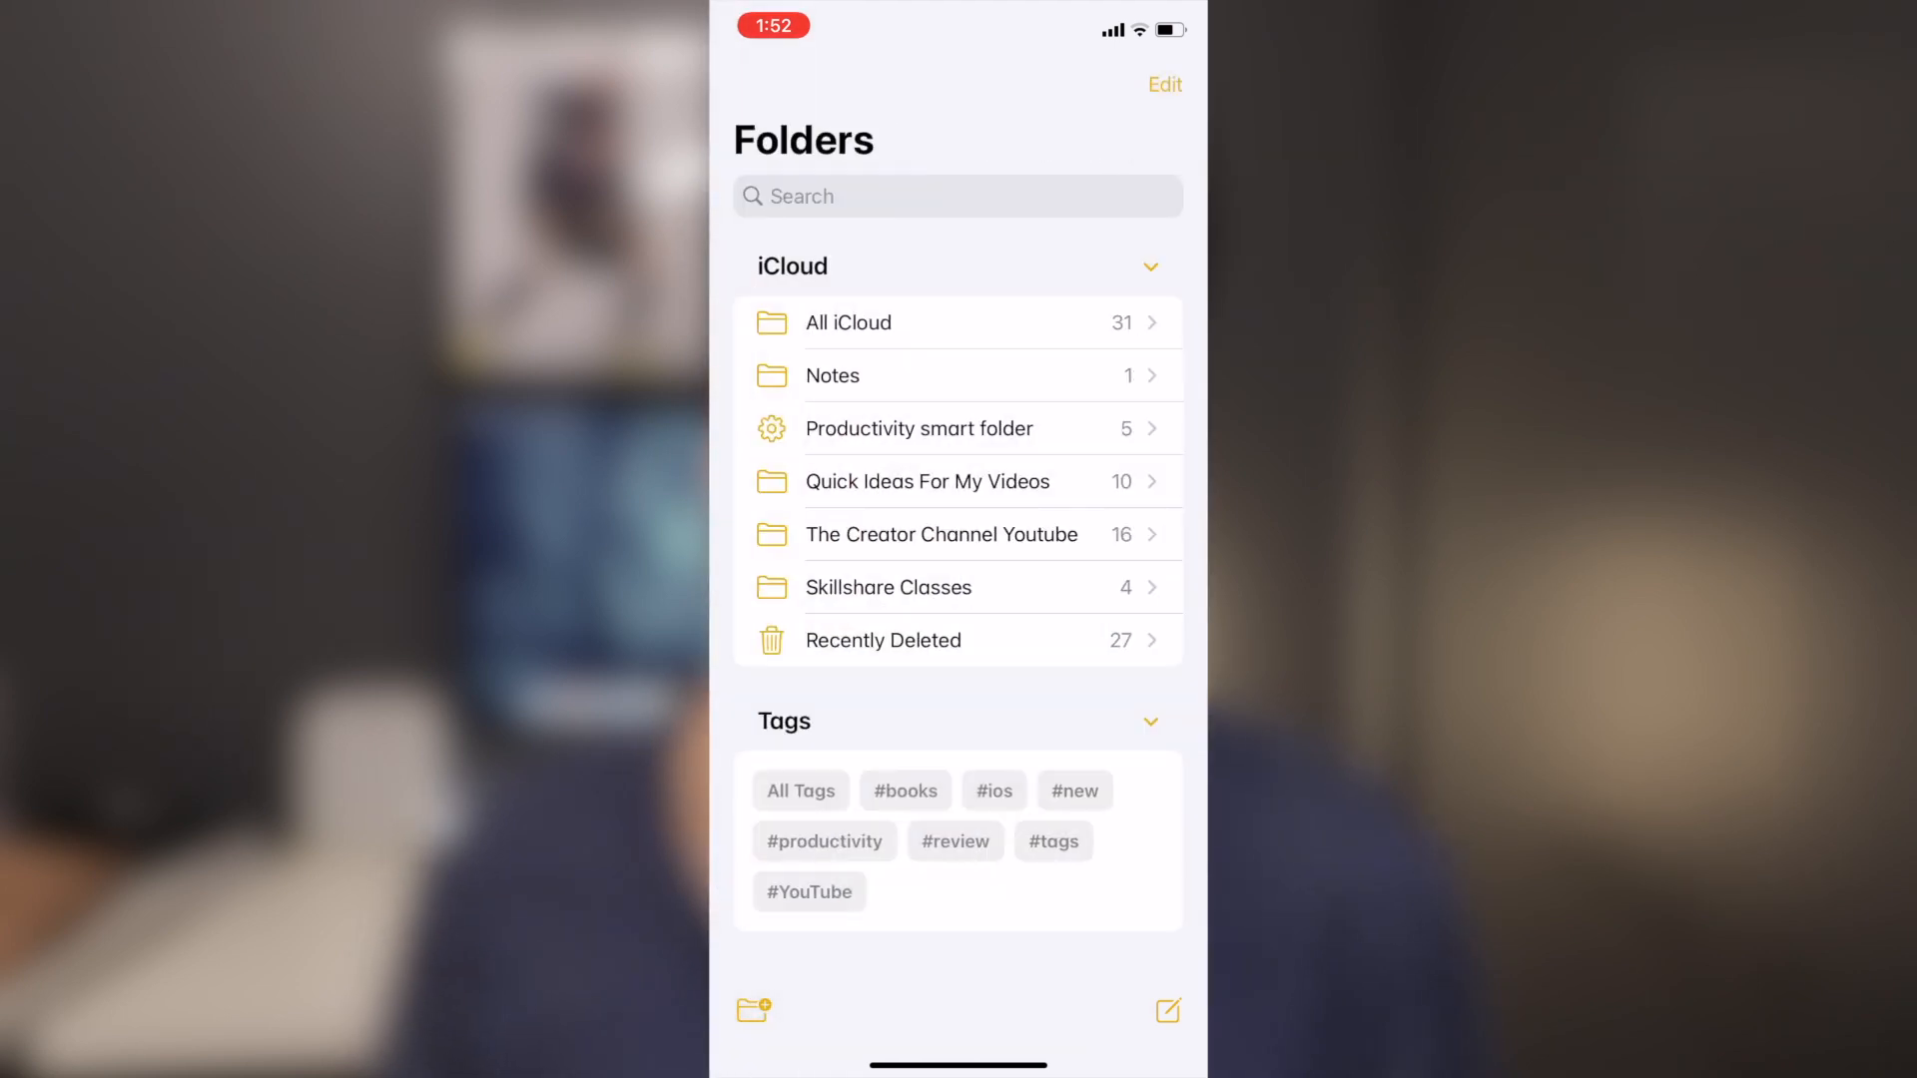
{"action": "scroll", "scroll_direction": "up", "scroll_amount": 3}
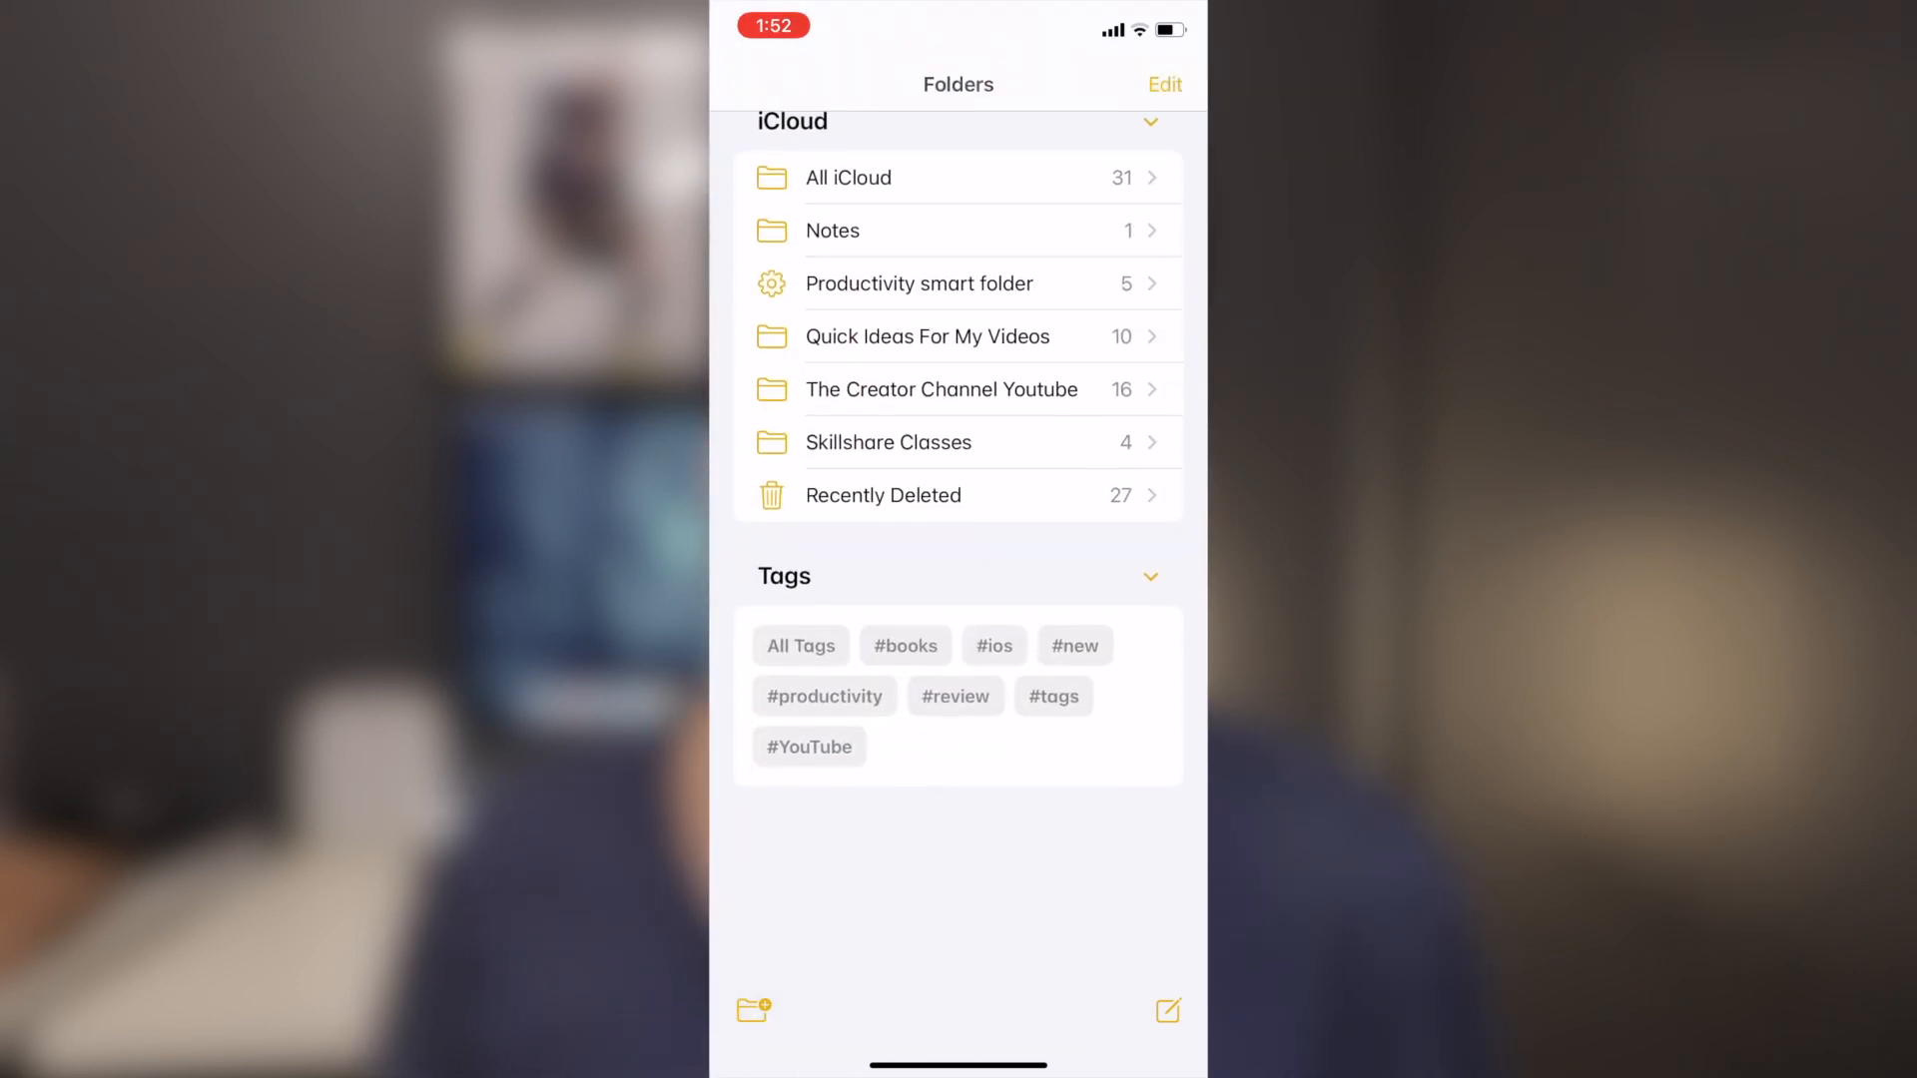
{"action": "scroll", "scroll_direction": "down", "scroll_amount": 3}
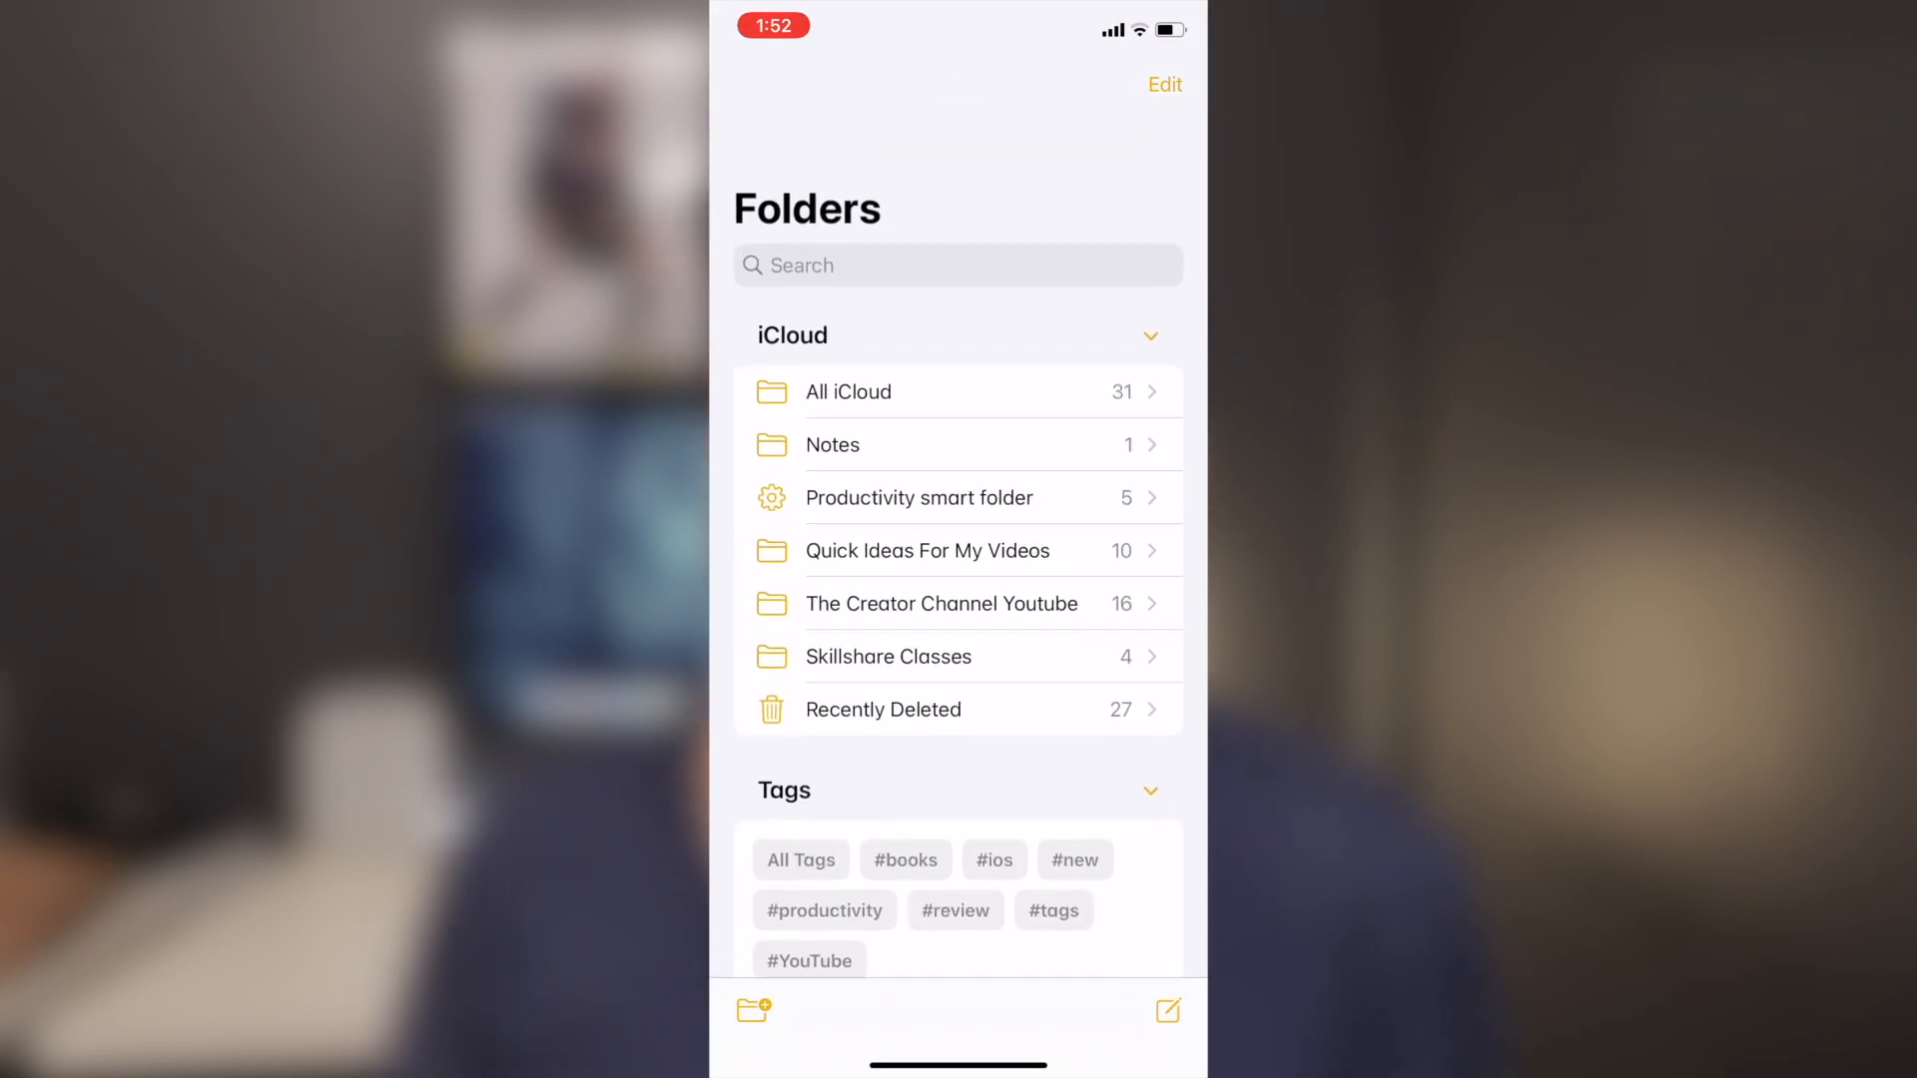
{"action": "scroll", "scroll_direction": "up", "scroll_amount": 3}
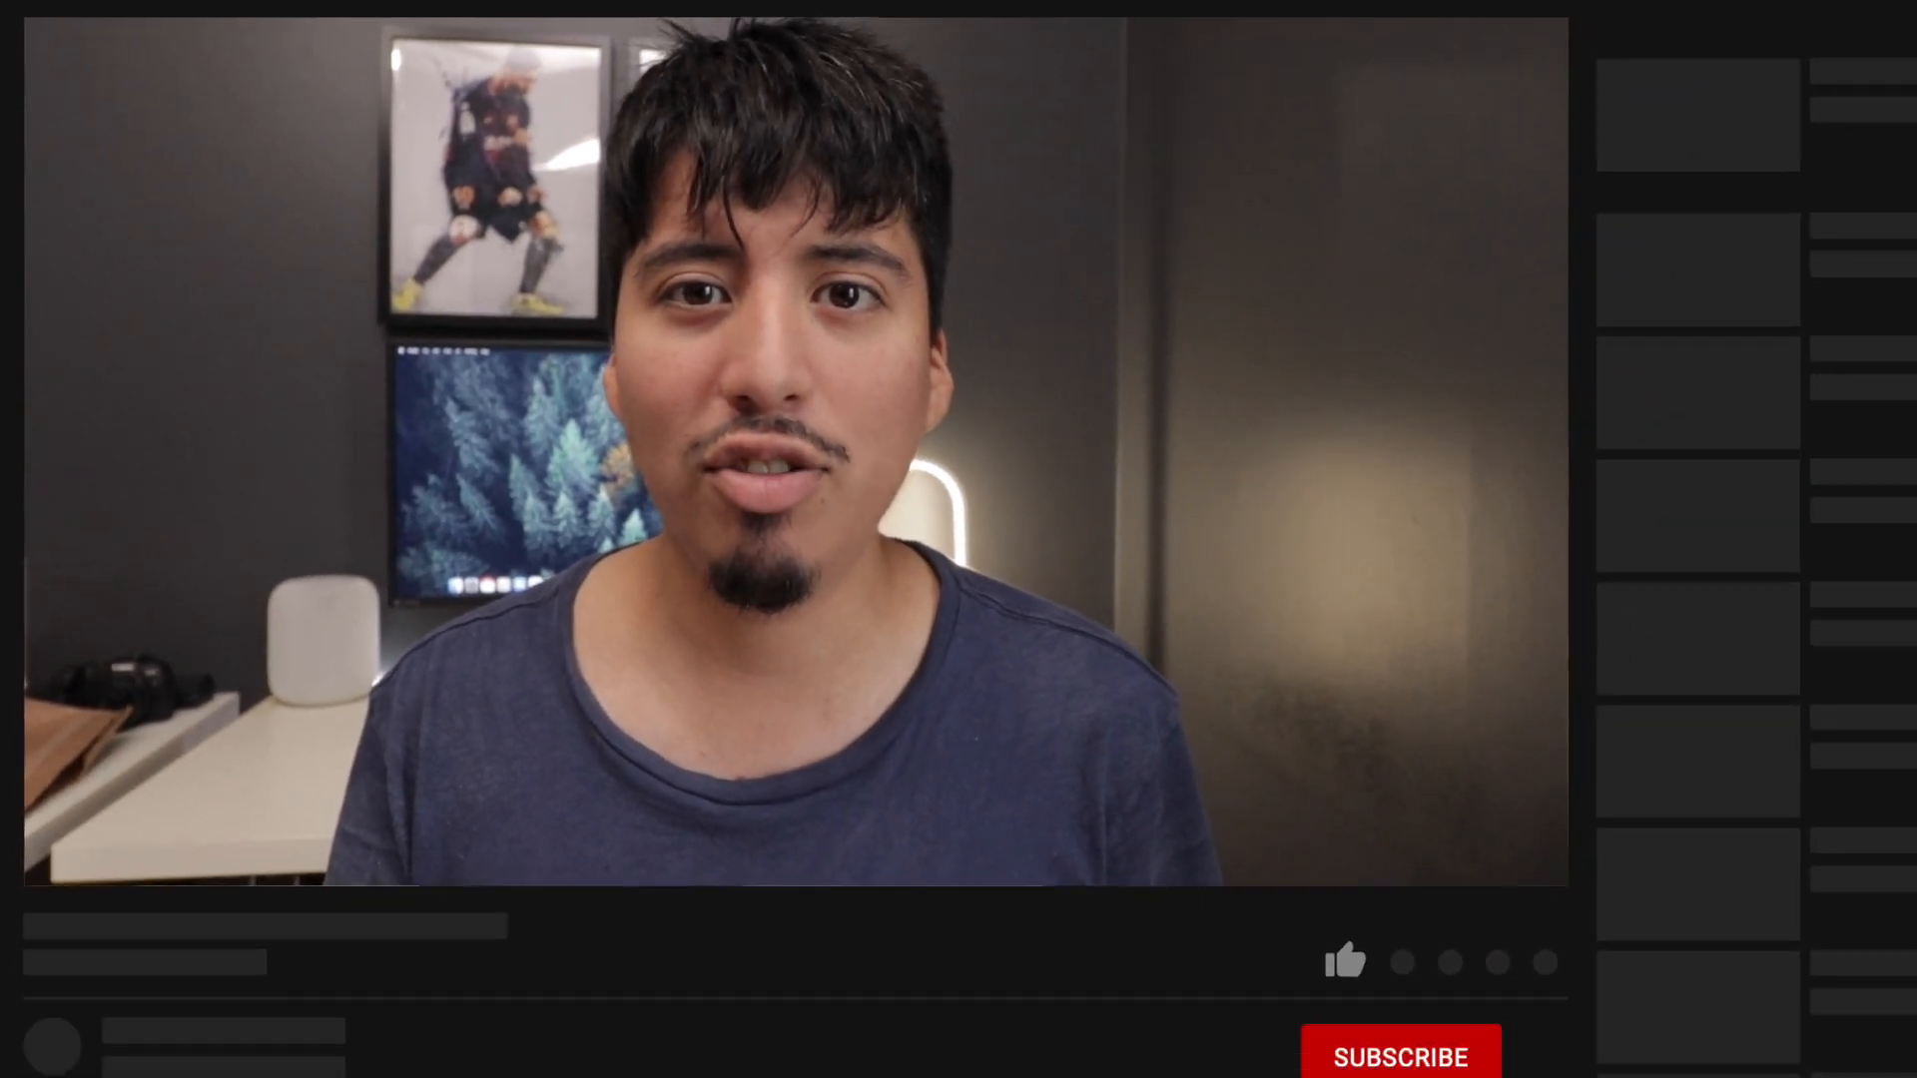
{"action": "left_click", "coordinate": [1219, 875]}
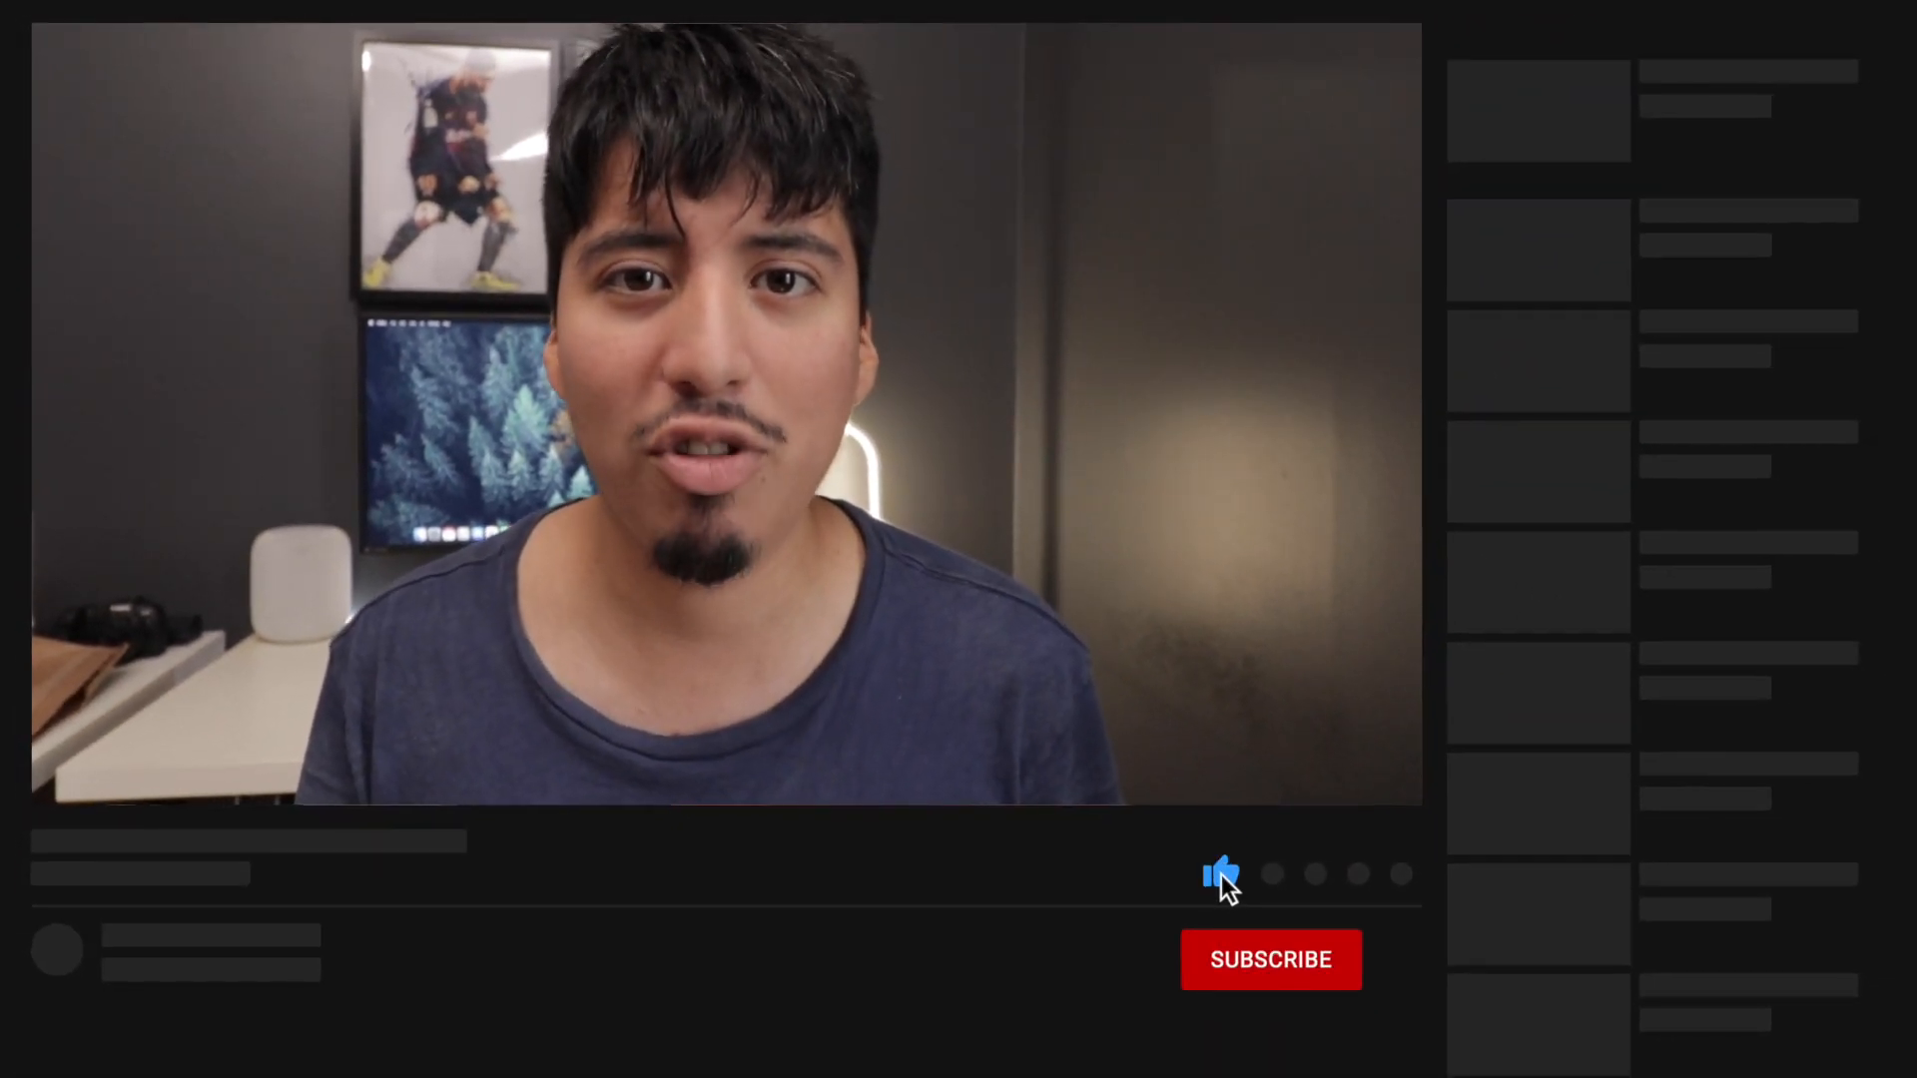
{"action": "left_click", "coordinate": [1271, 960]}
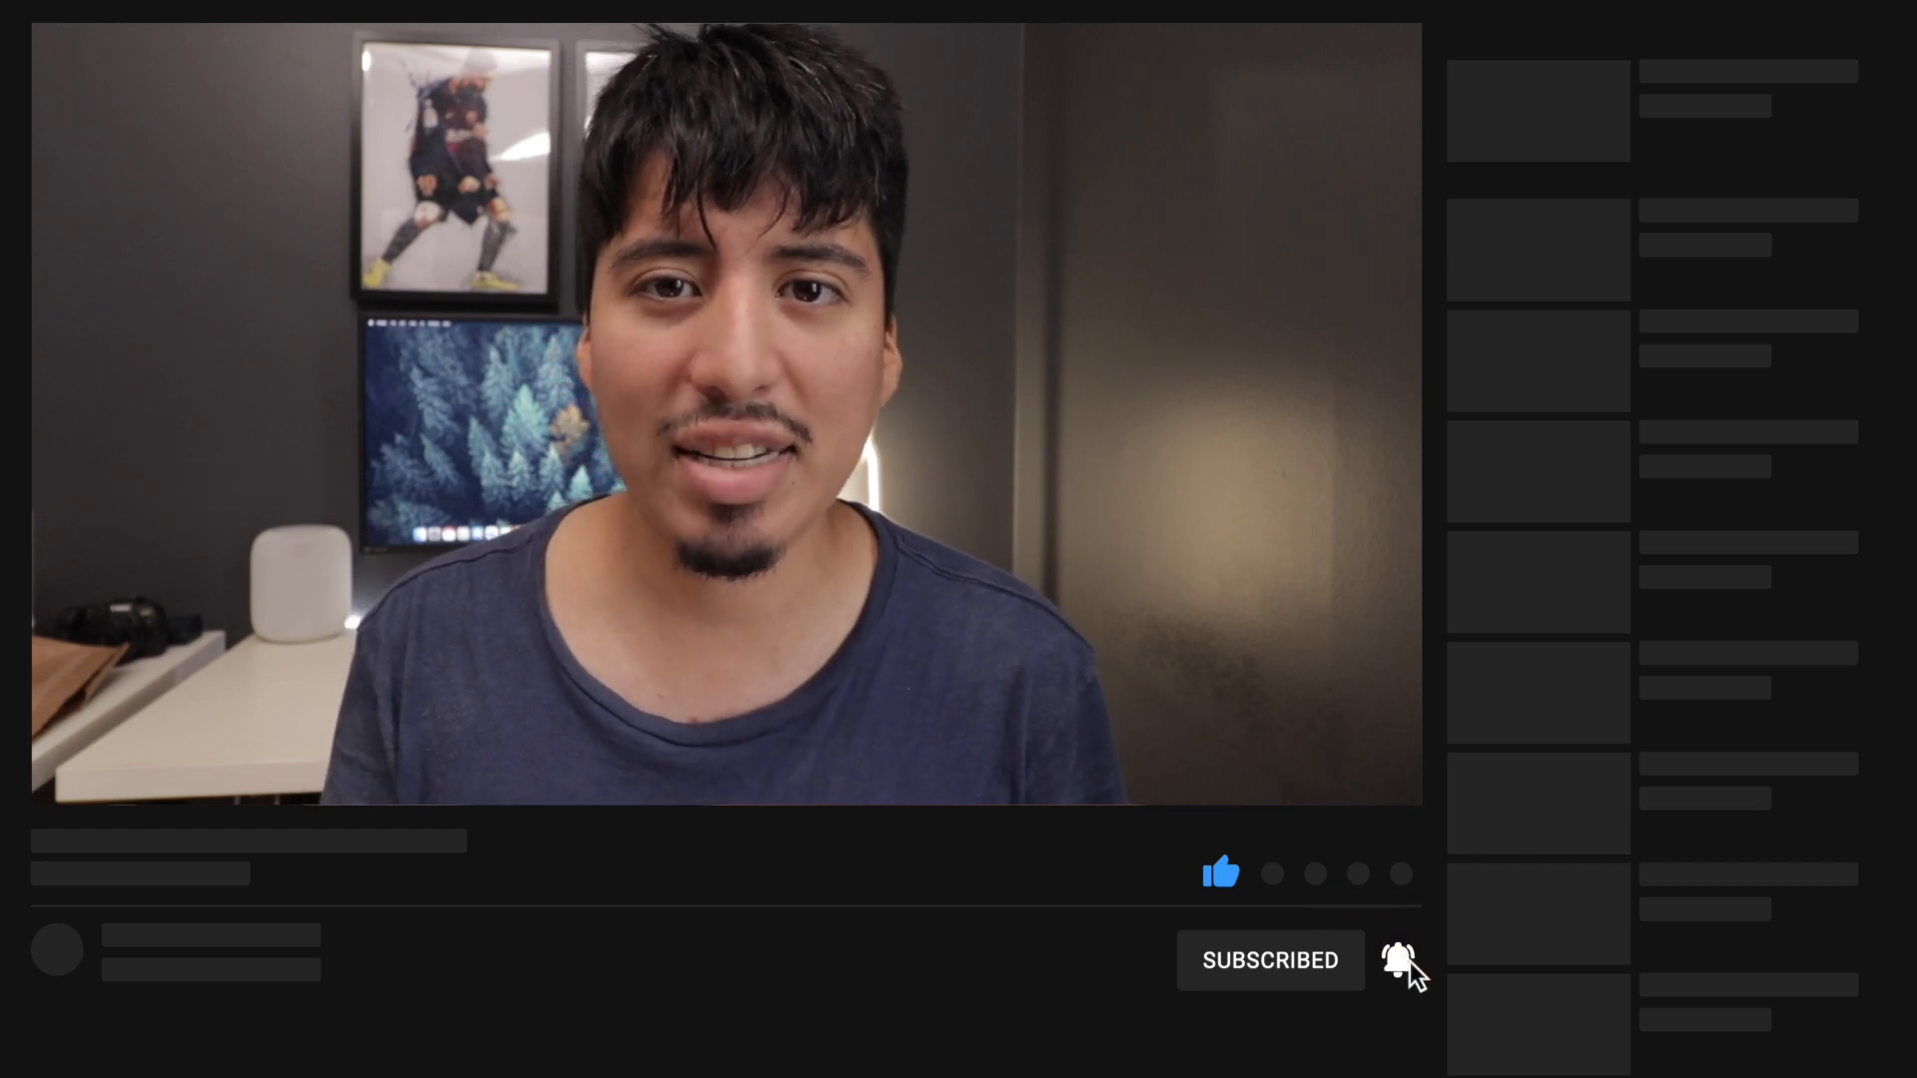